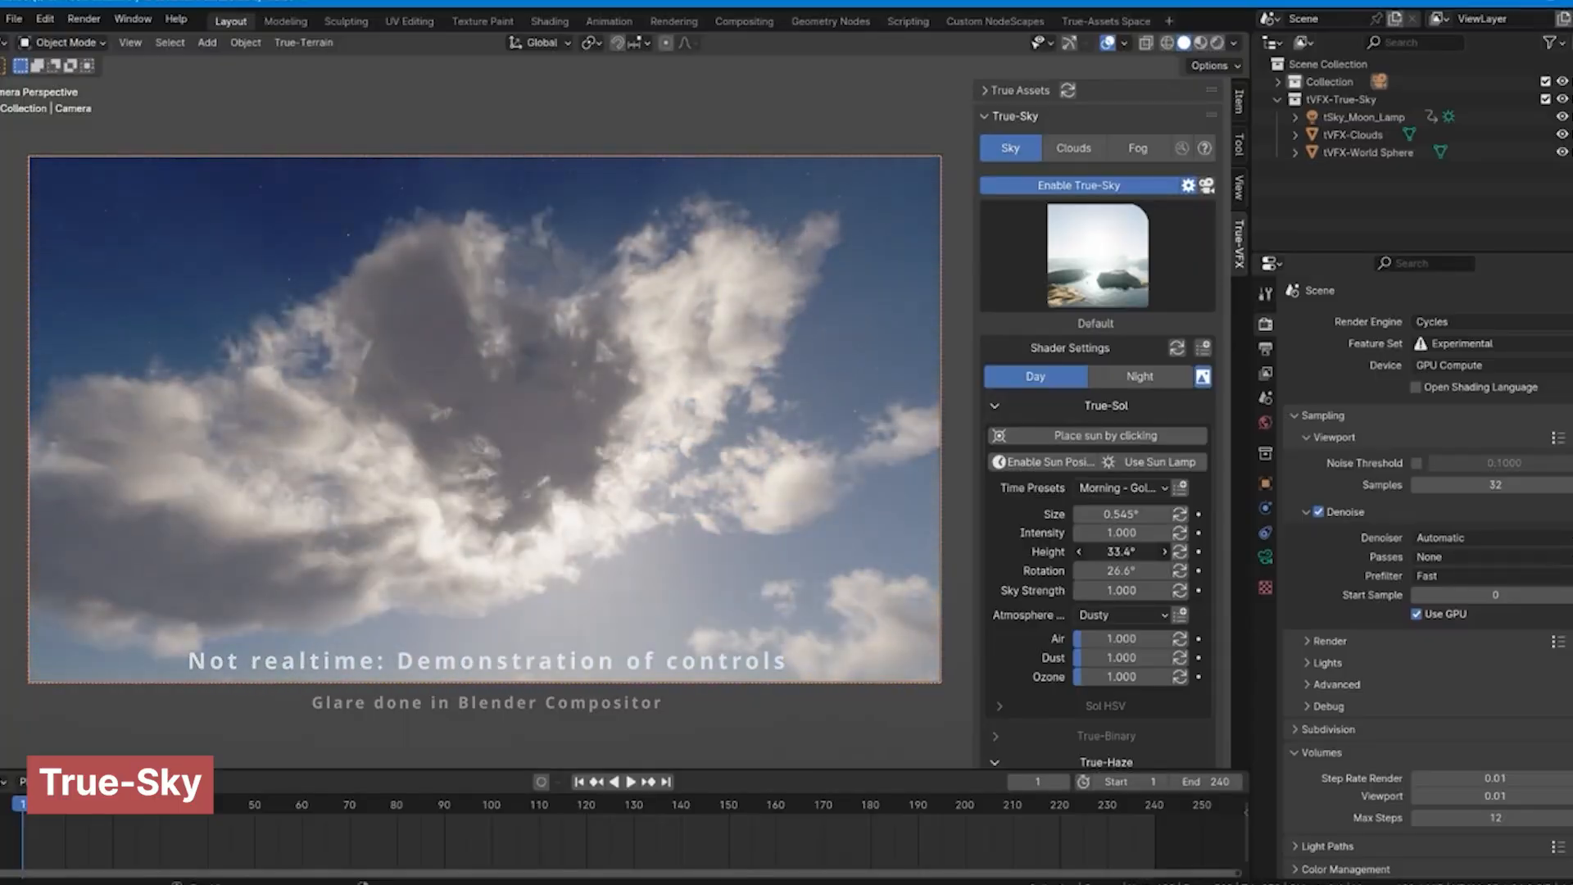
- Enable True-Sky with the Day preset and a Dusty atmosphere over billowing clouds
left_click(1072, 147)
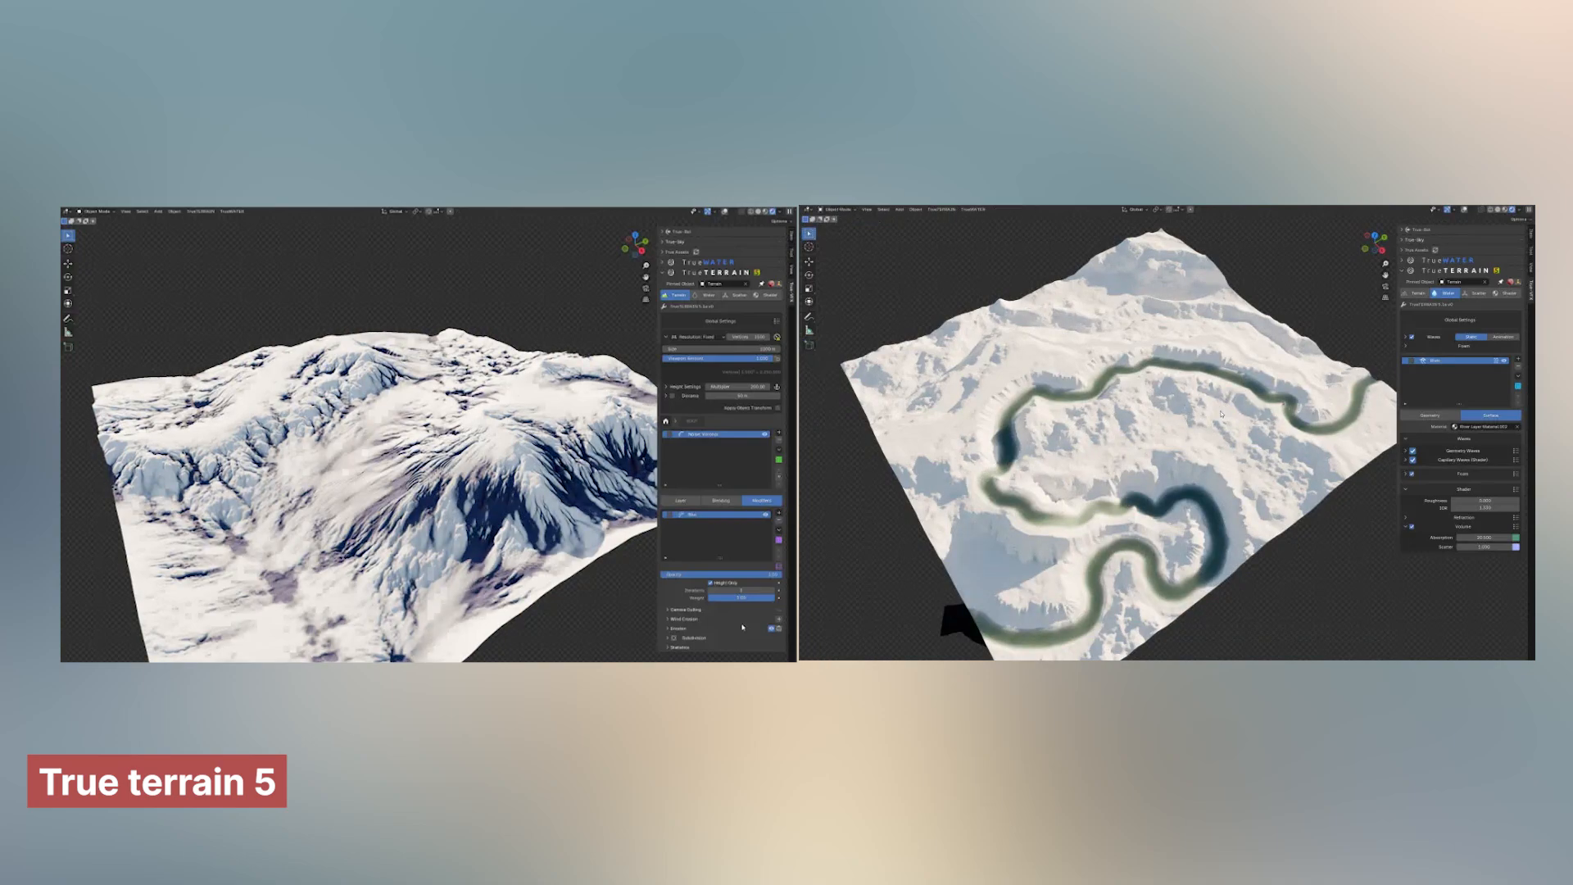
- Generate a snowy True Terrain landscape with erosion and a winding True Water river
left_click(1429, 415)
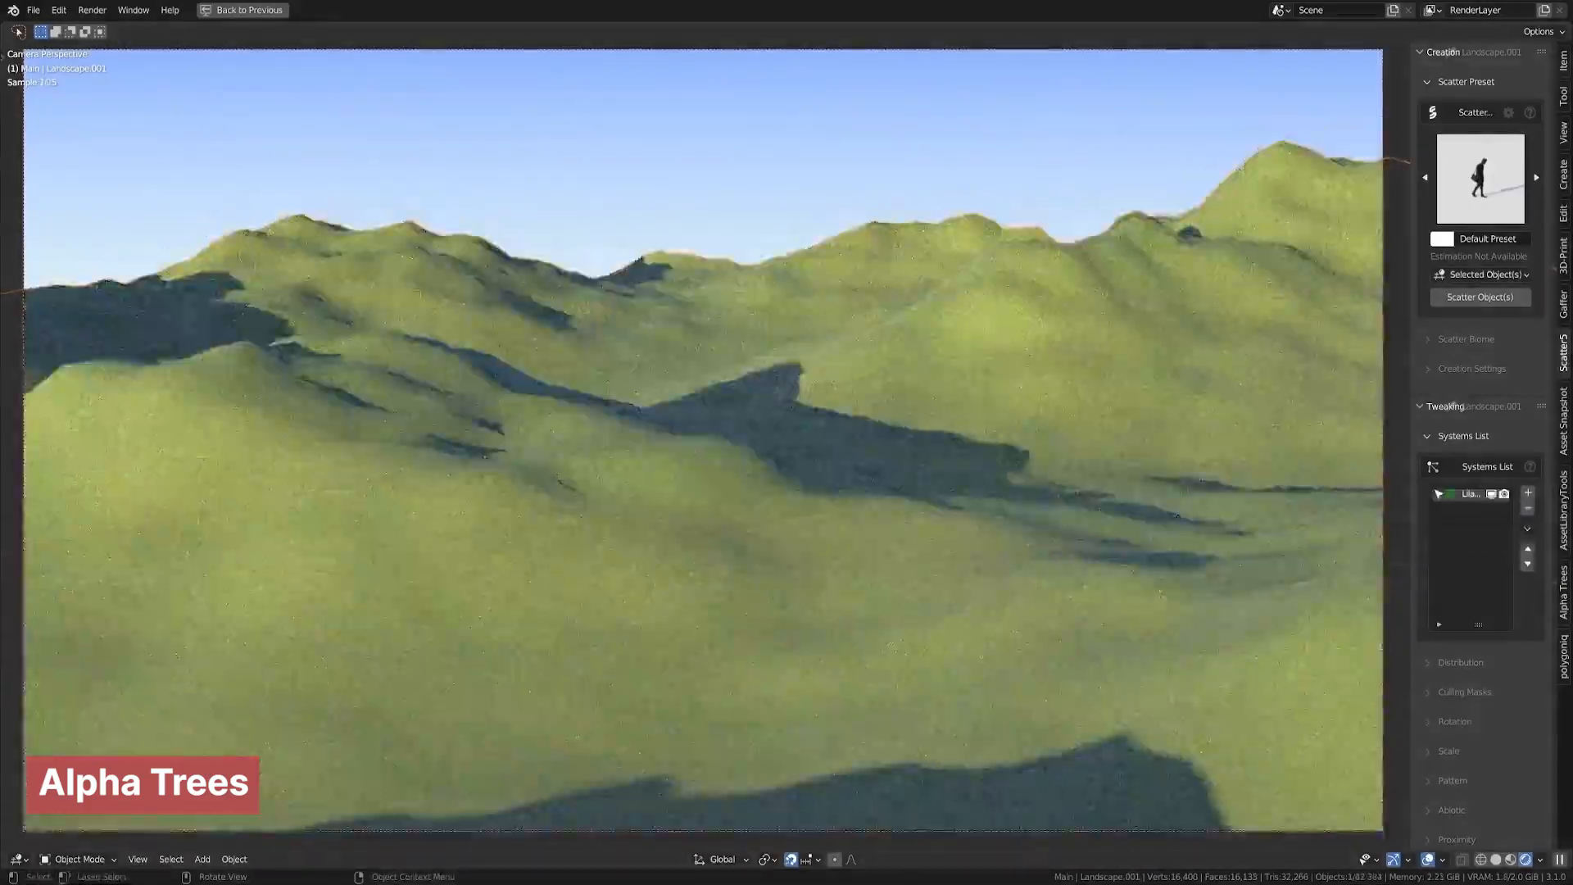
- Scatter maple and linden Alpha Trees with an Is Inside Suzanne layer, blurred and weight-painted for density
left_click(244, 10)
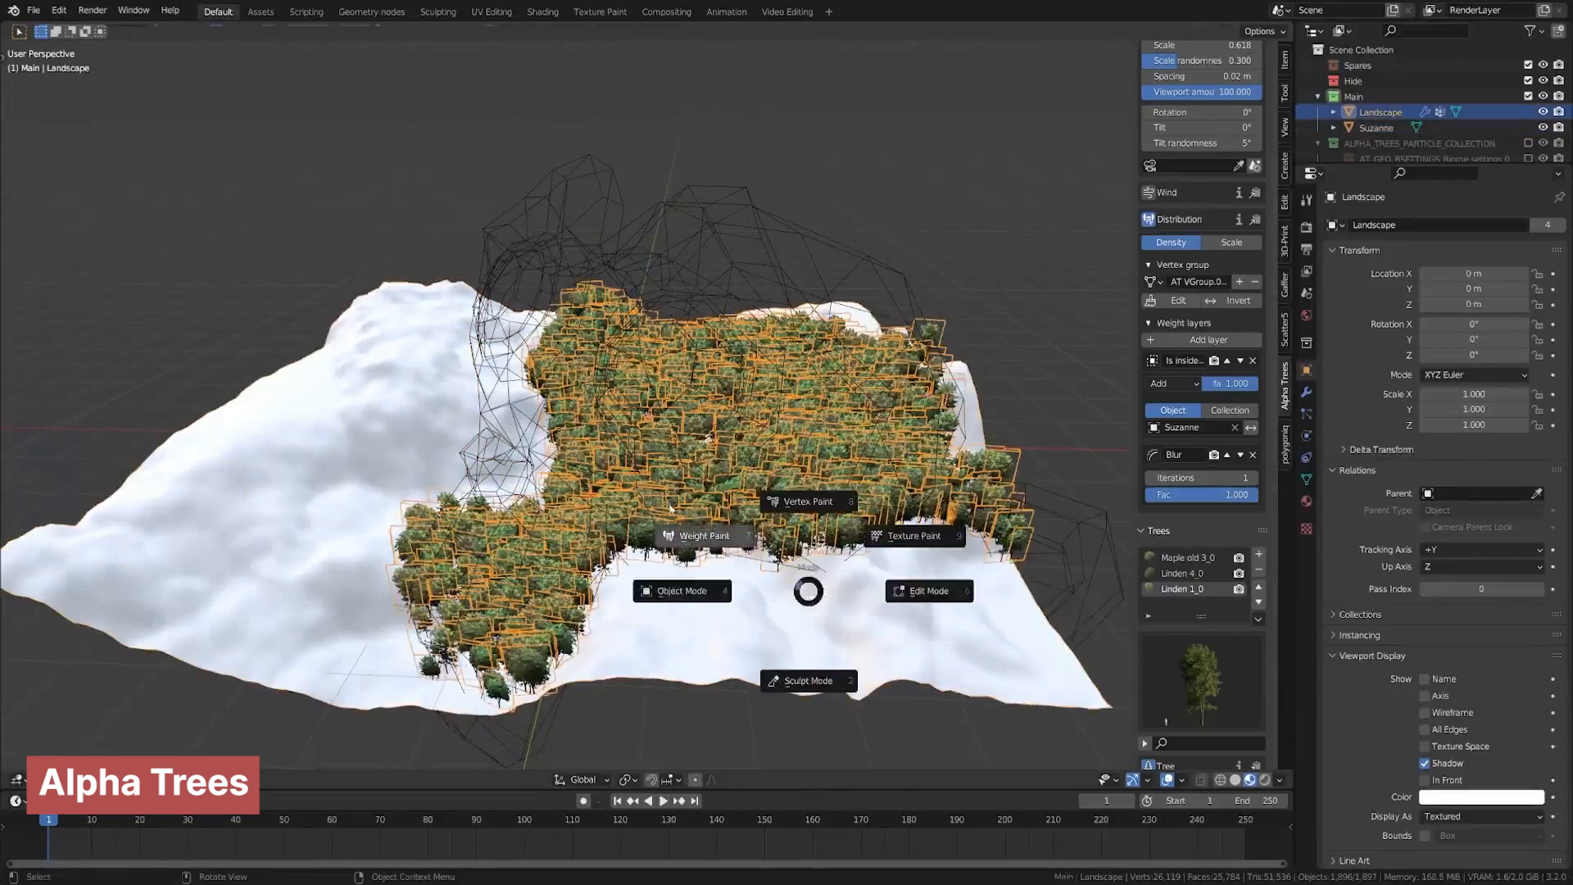
left_click(705, 534)
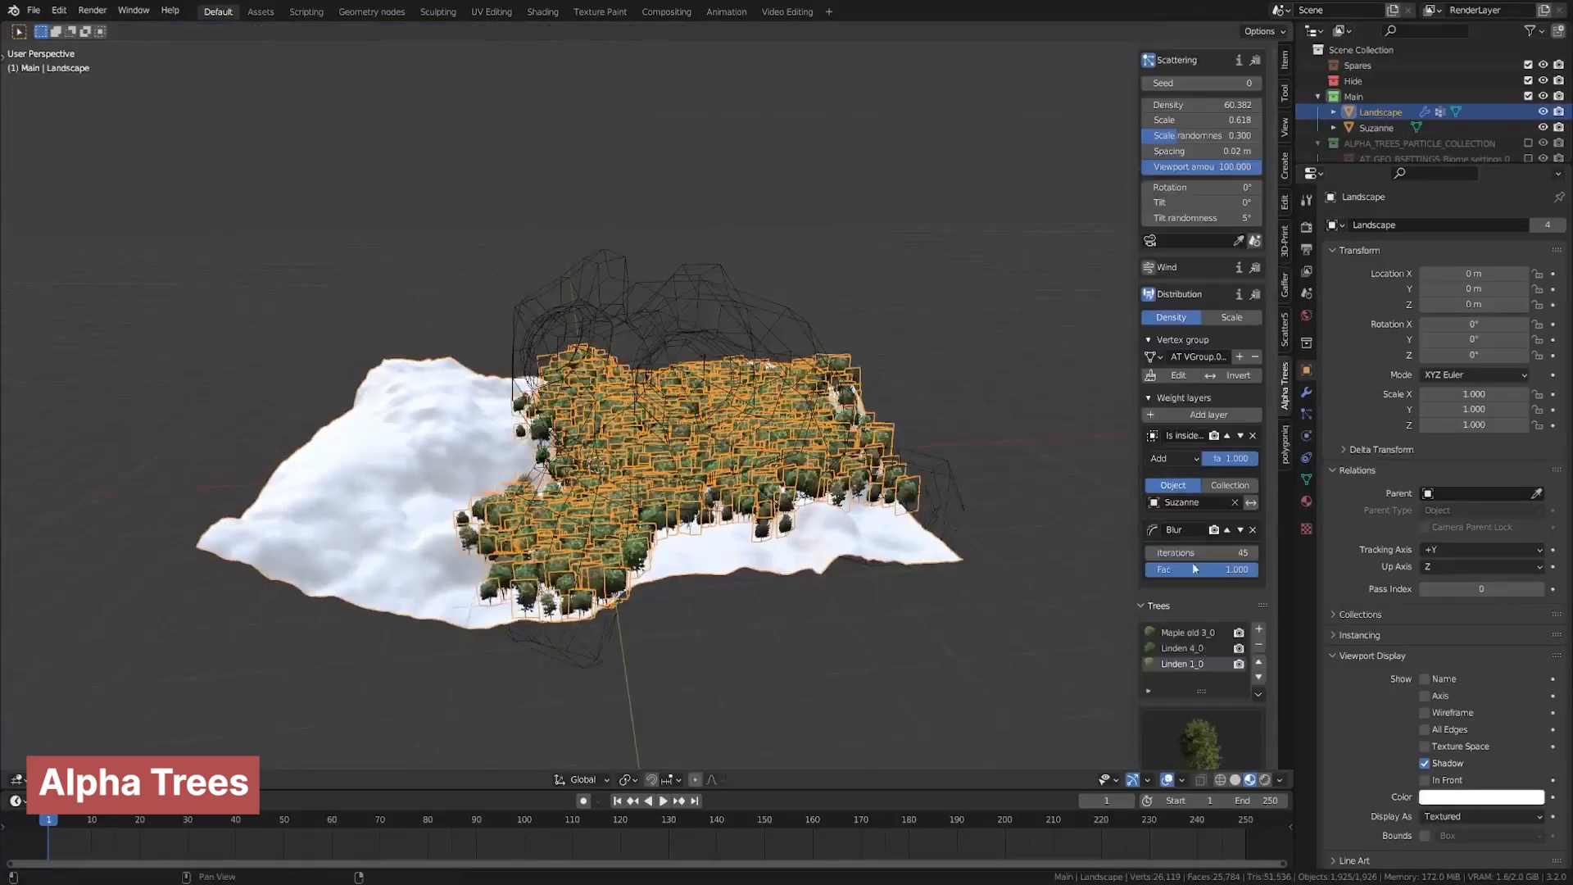
left_click(1375, 128)
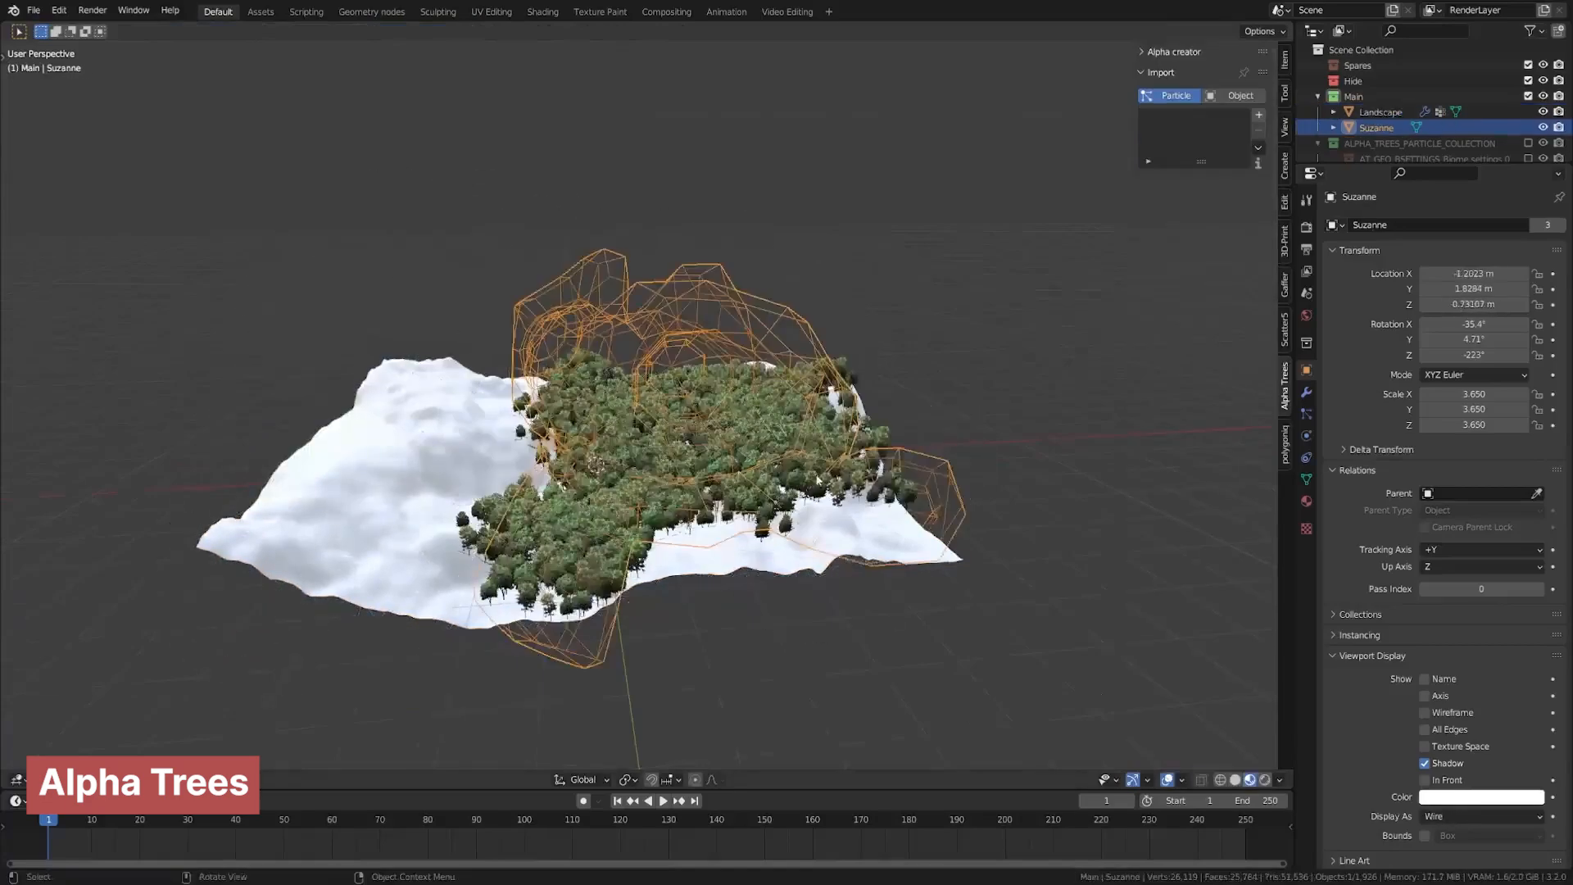
left_click(1380, 112)
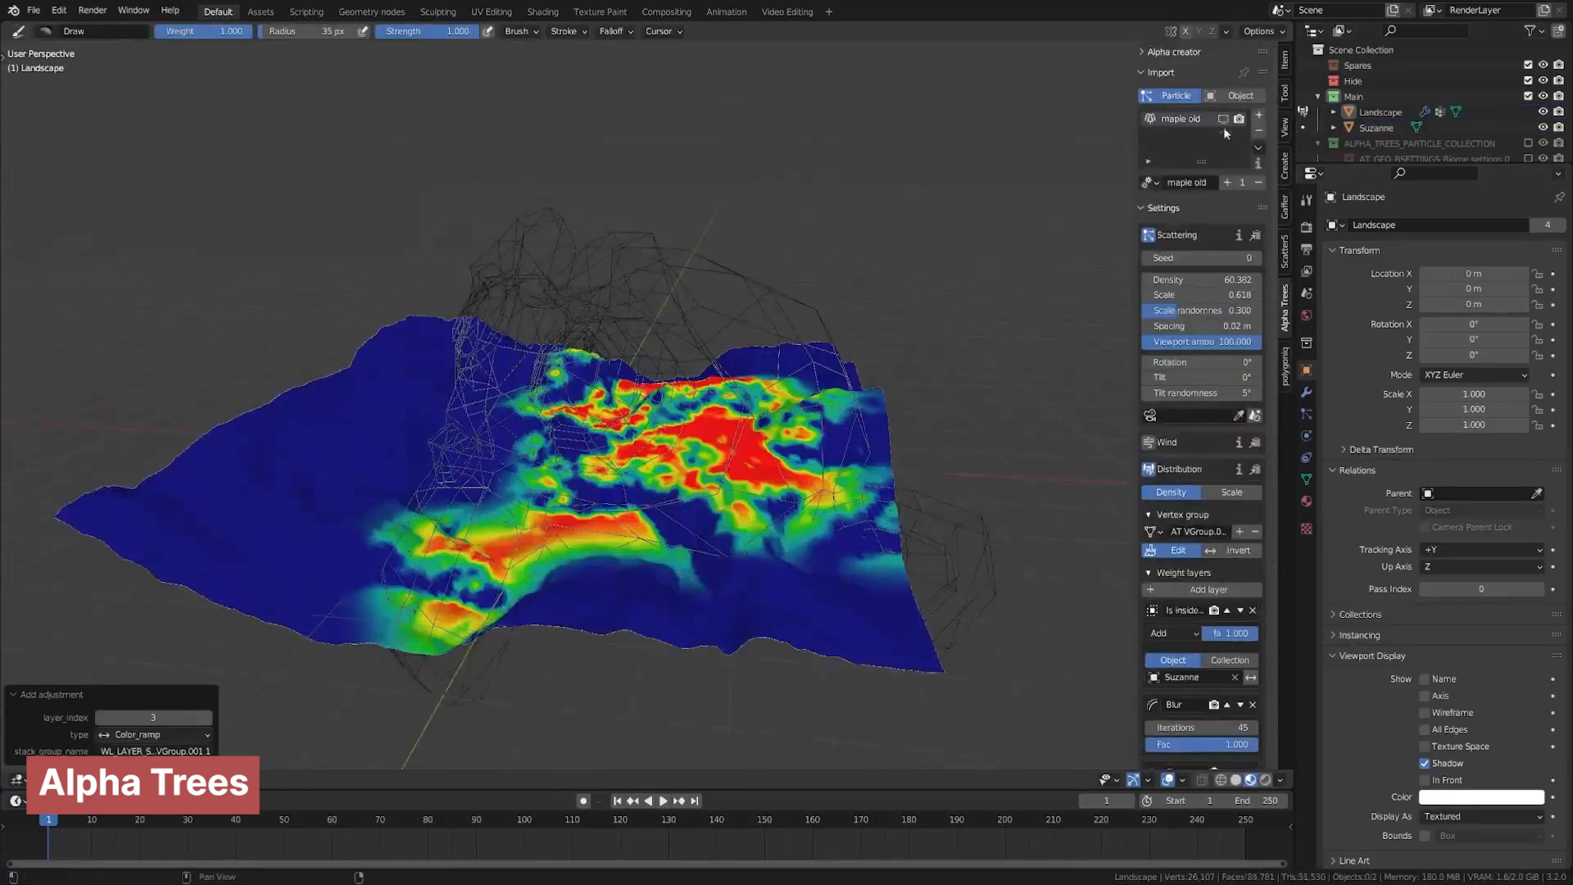
left_click(1374, 128)
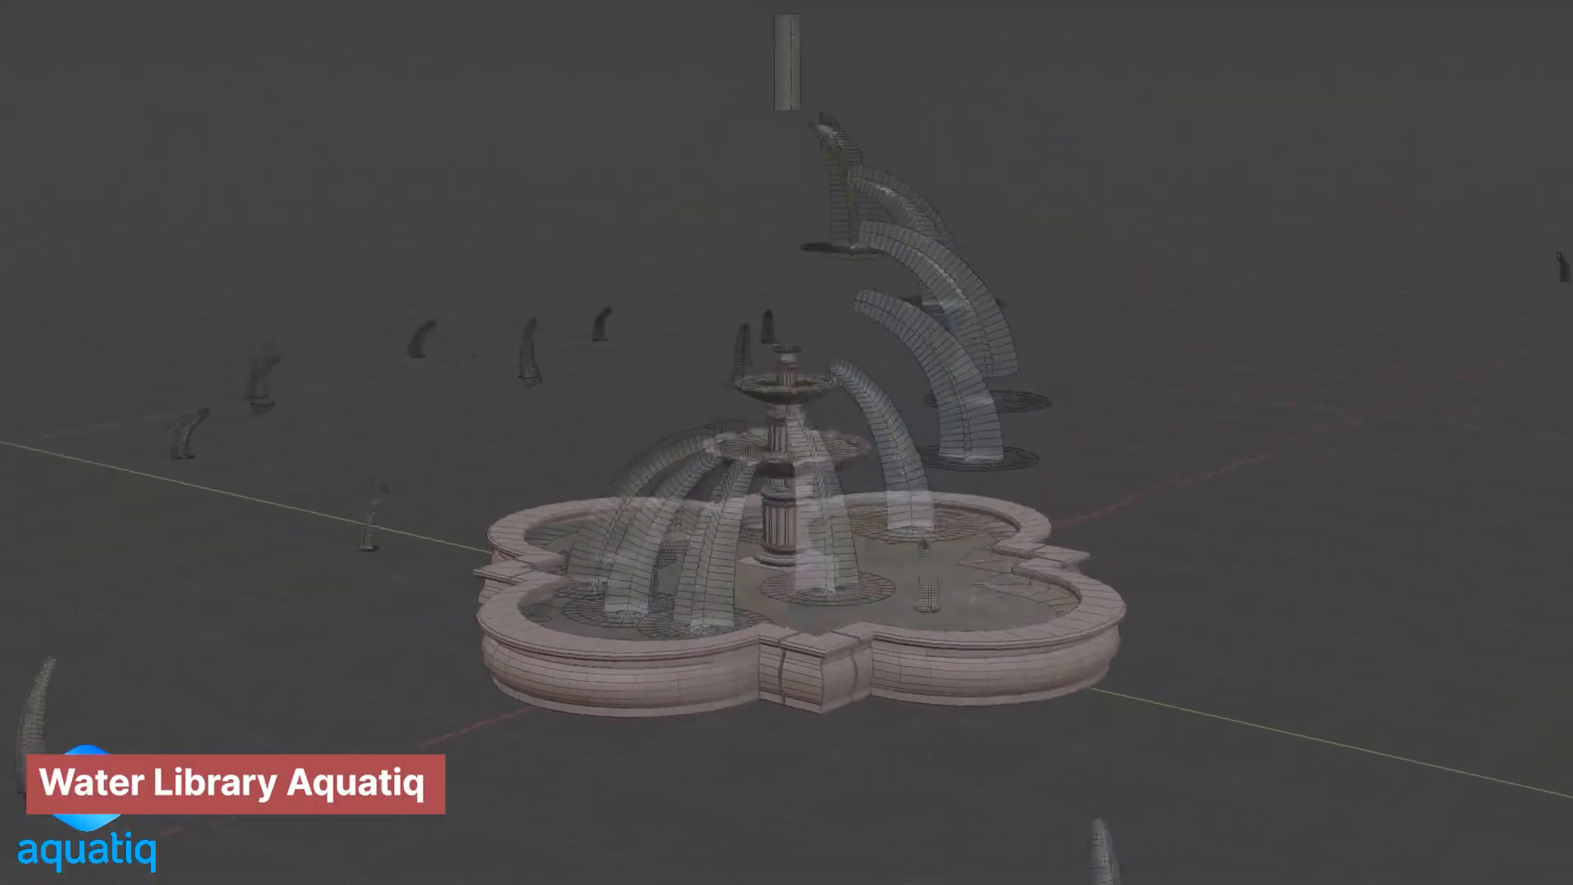
- Spawn an Aquatiq fountain and stone basin, then change the render engine
left_click(1493, 108)
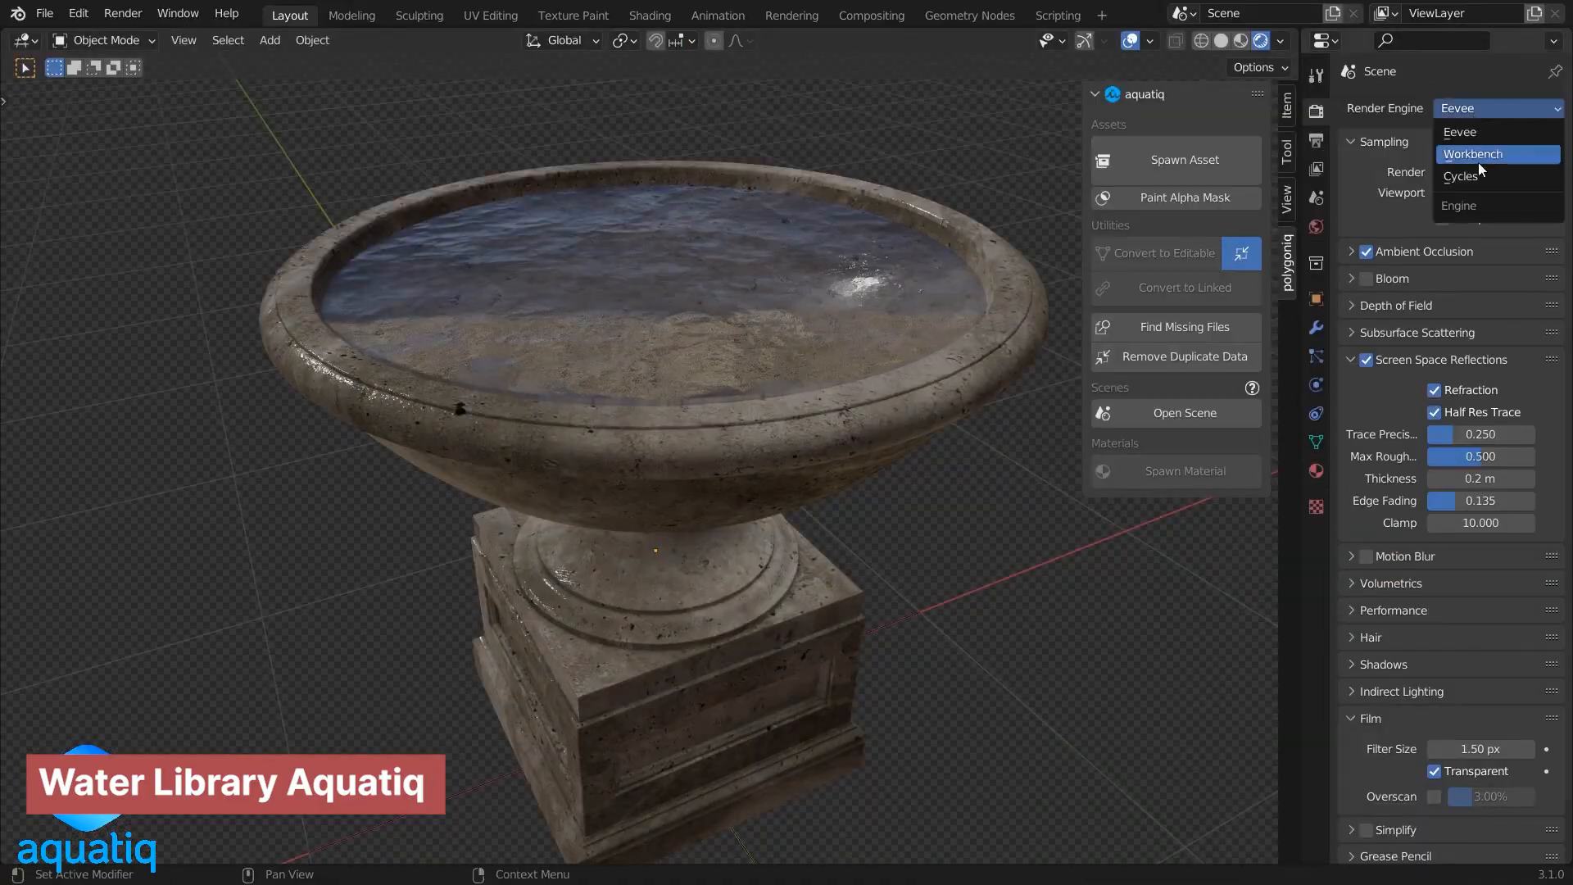
left_click(1460, 177)
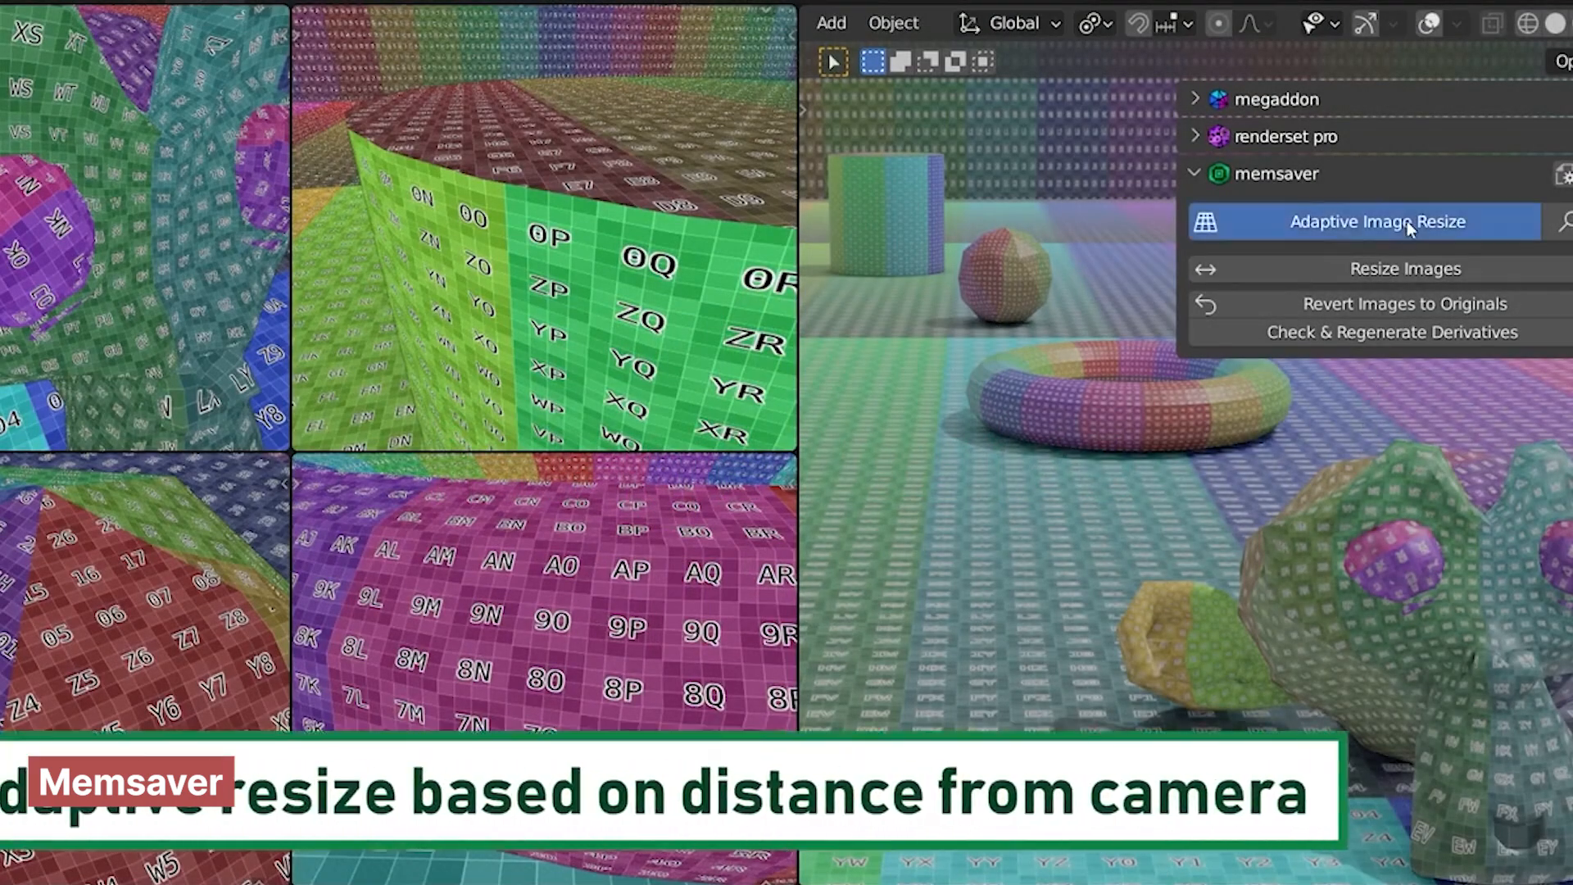
- Run Memsaver's Adaptive Image Resize so textures scale by distance from the camera
left_click(1380, 222)
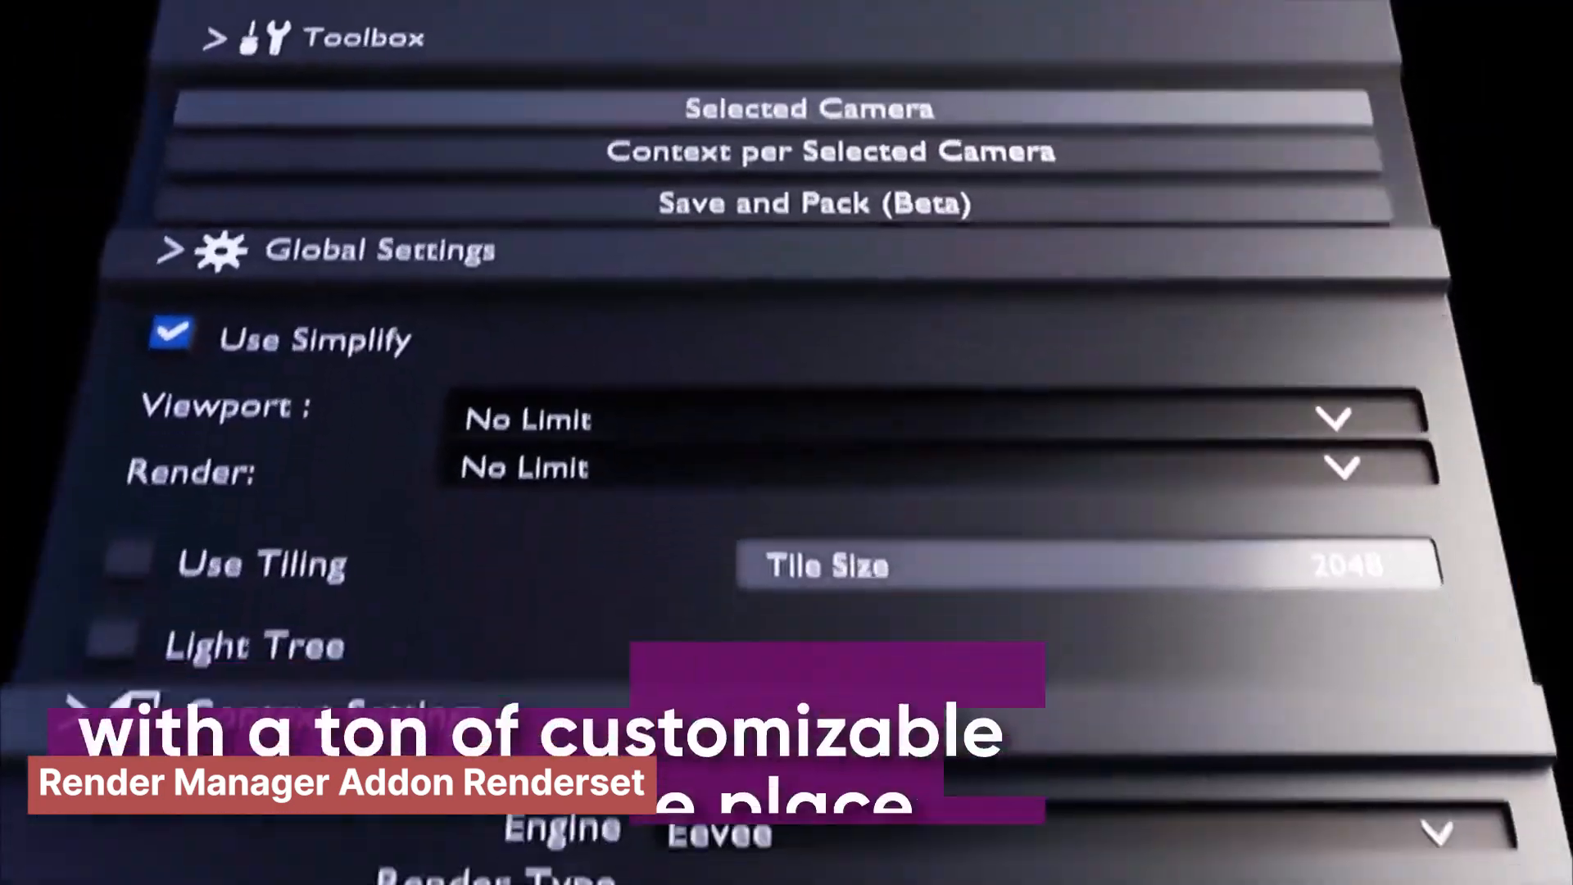
- Set Renderset context to Eevee still image, 1080x1920, Filmic view transform
scroll("down", 3)
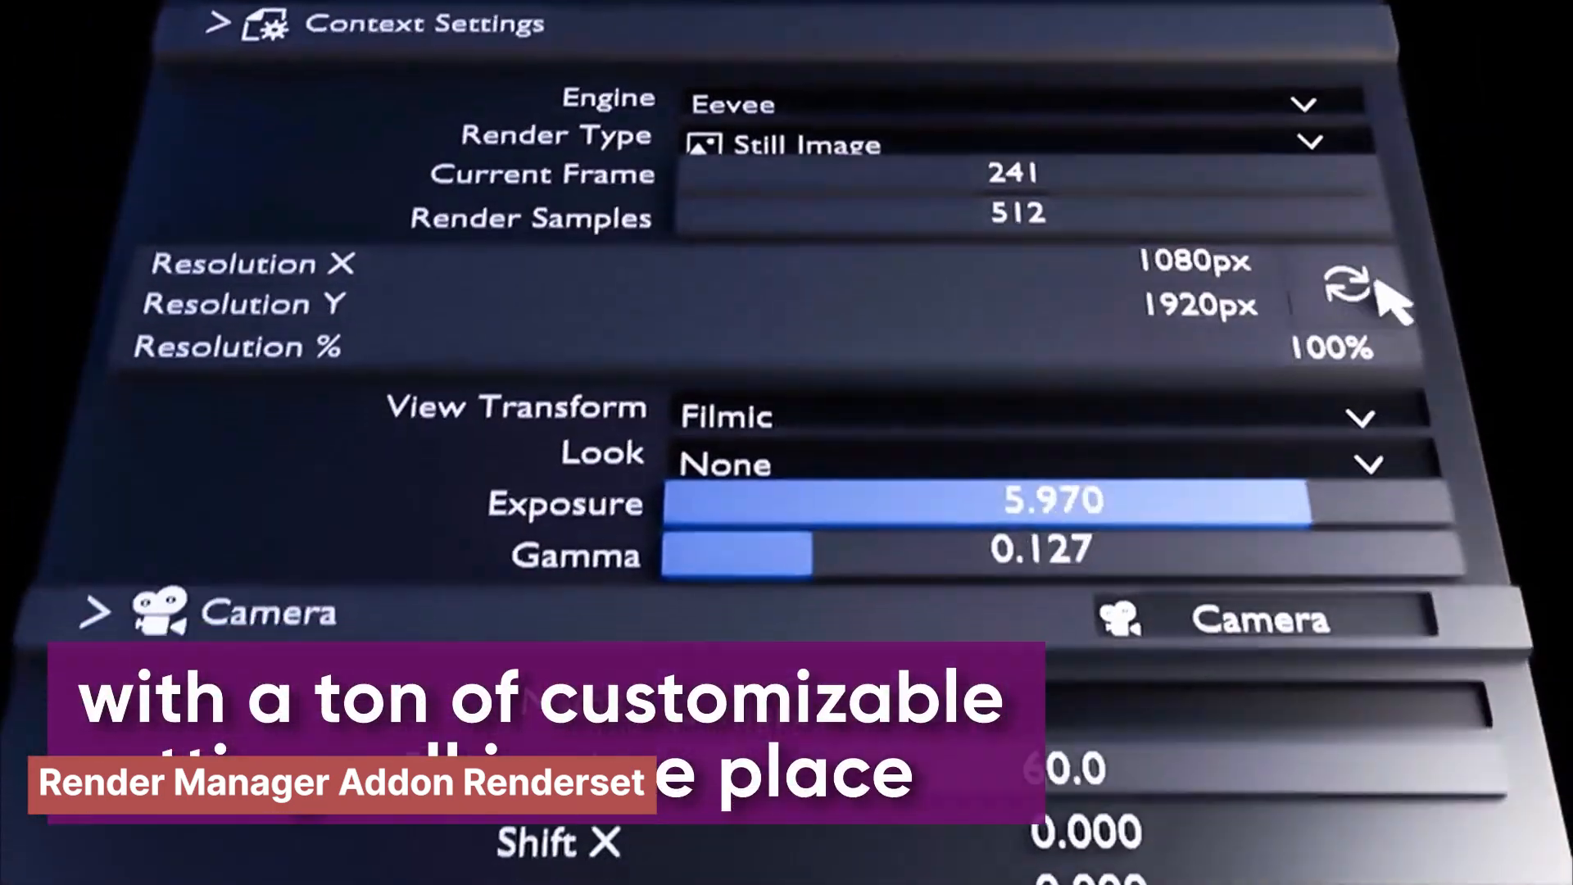
scroll("down", 3)
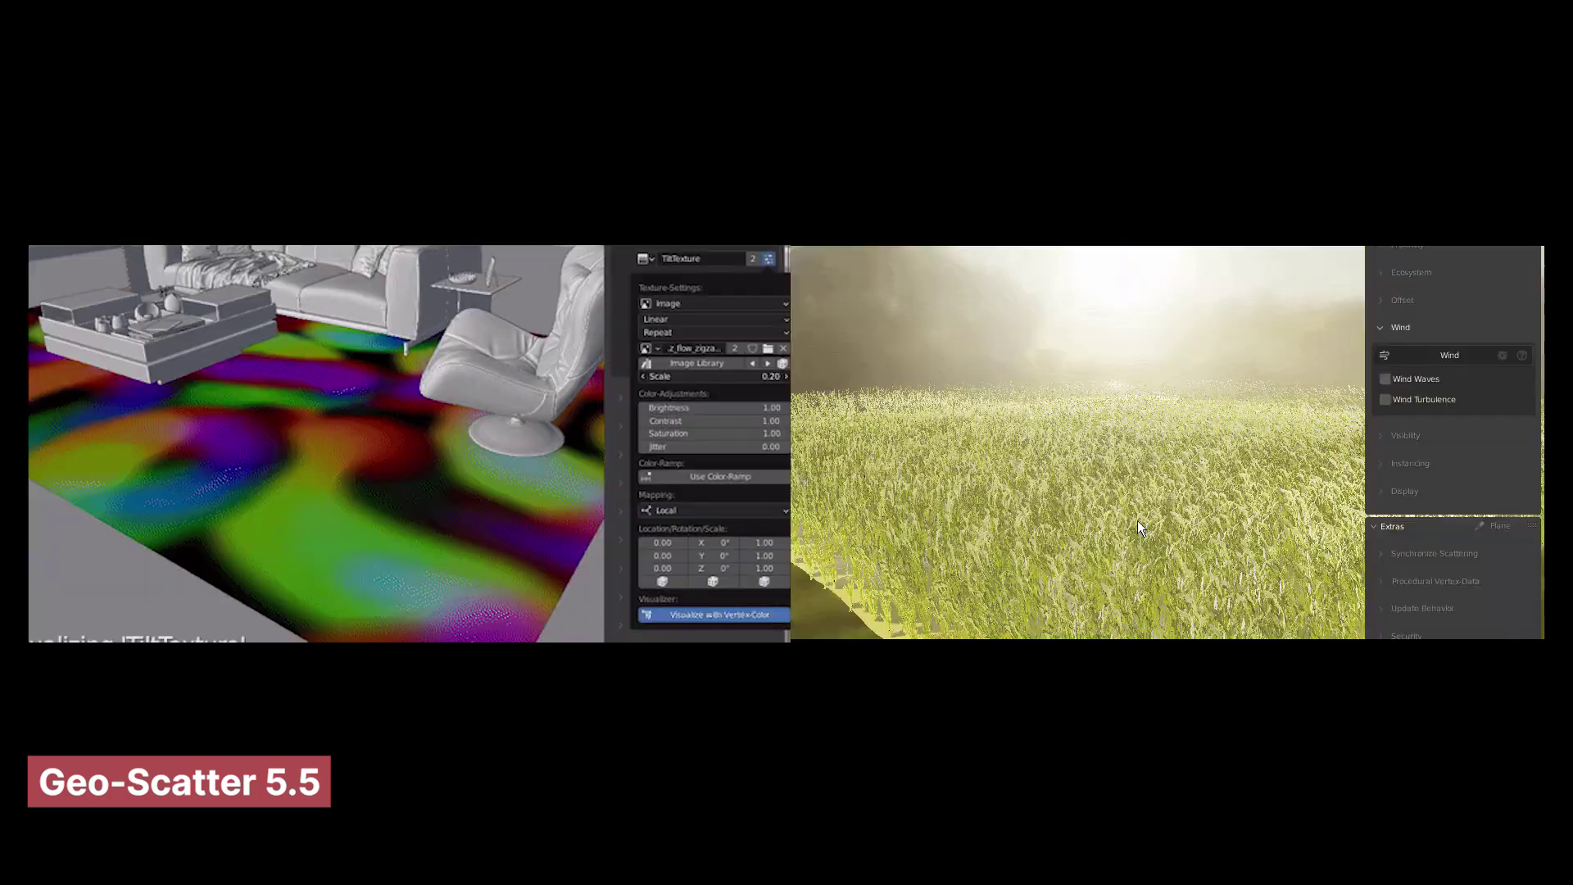
- Step through Geo-Scatter clips ending with image-texture plants on a wall and greeble panels
left_click(1387, 378)
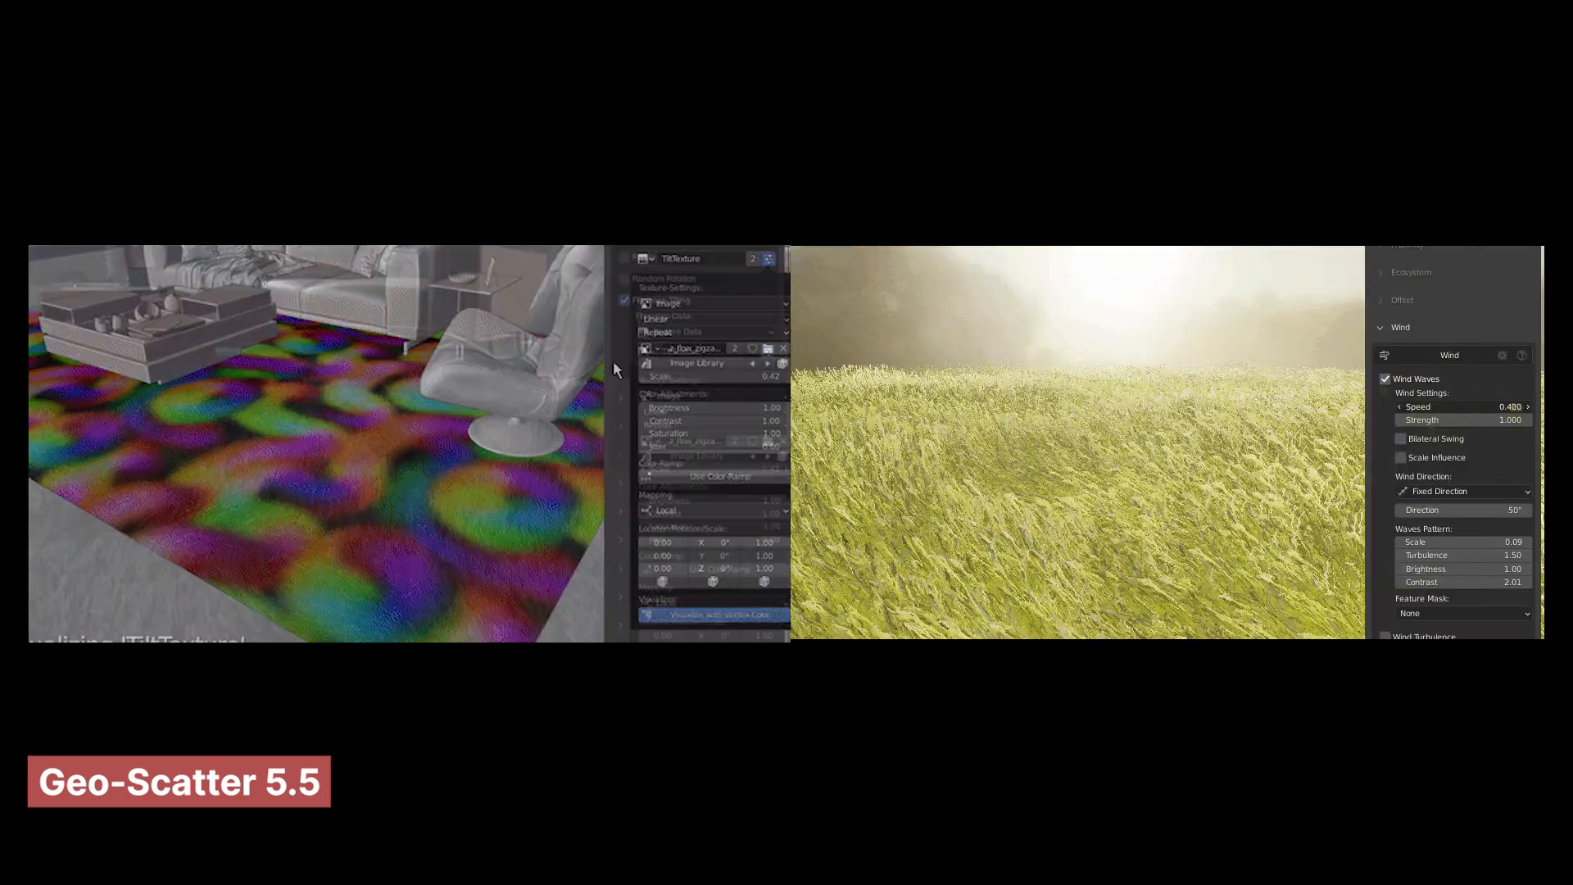
left_click(1401, 439)
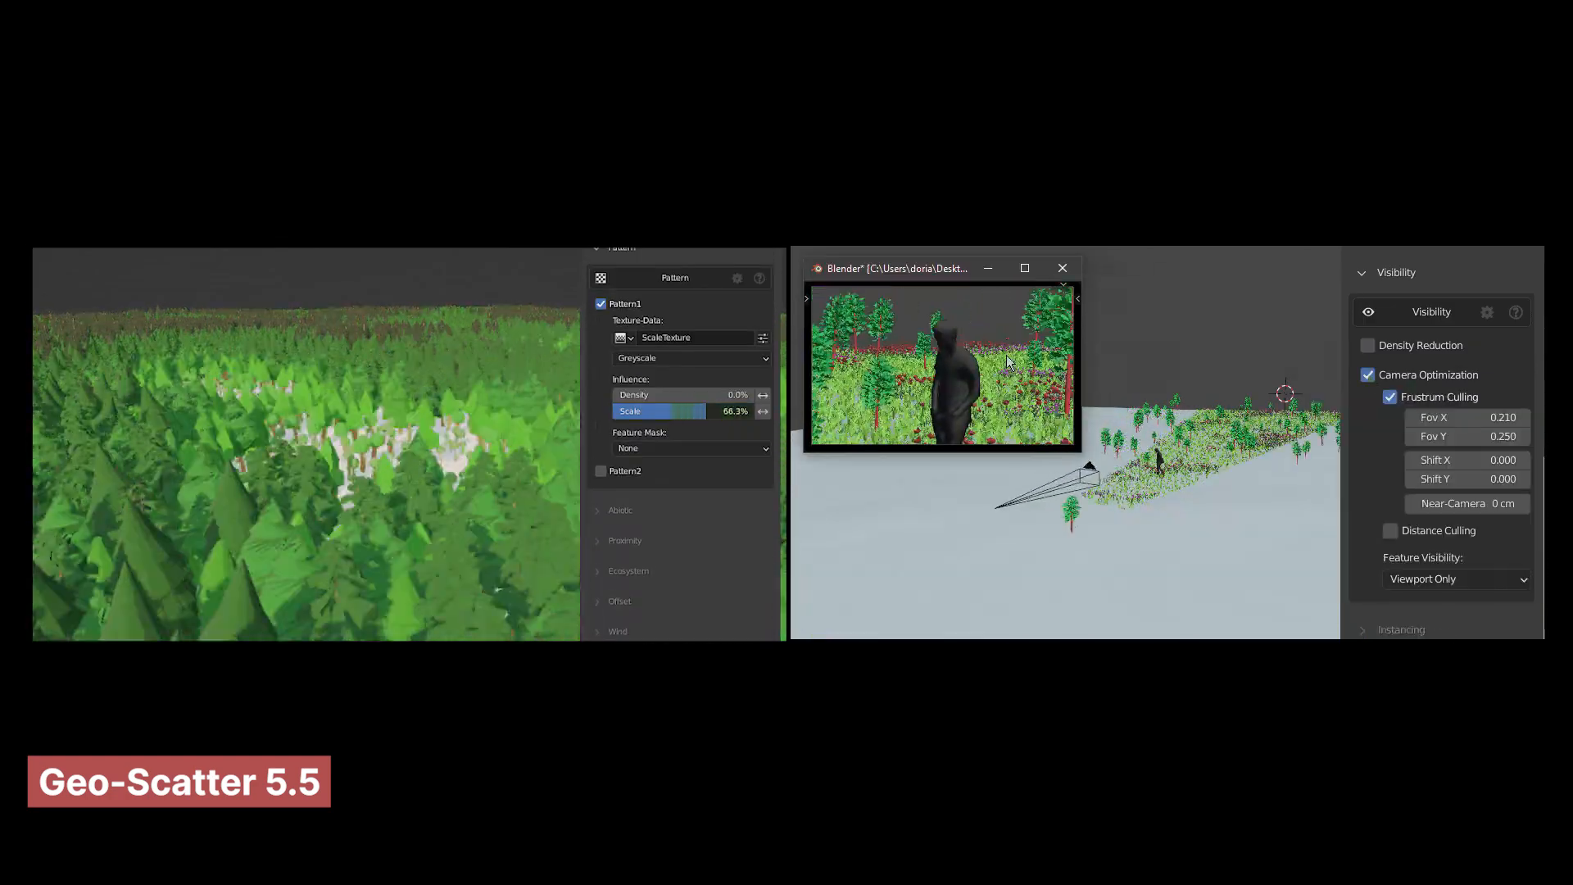
left_click(762, 338)
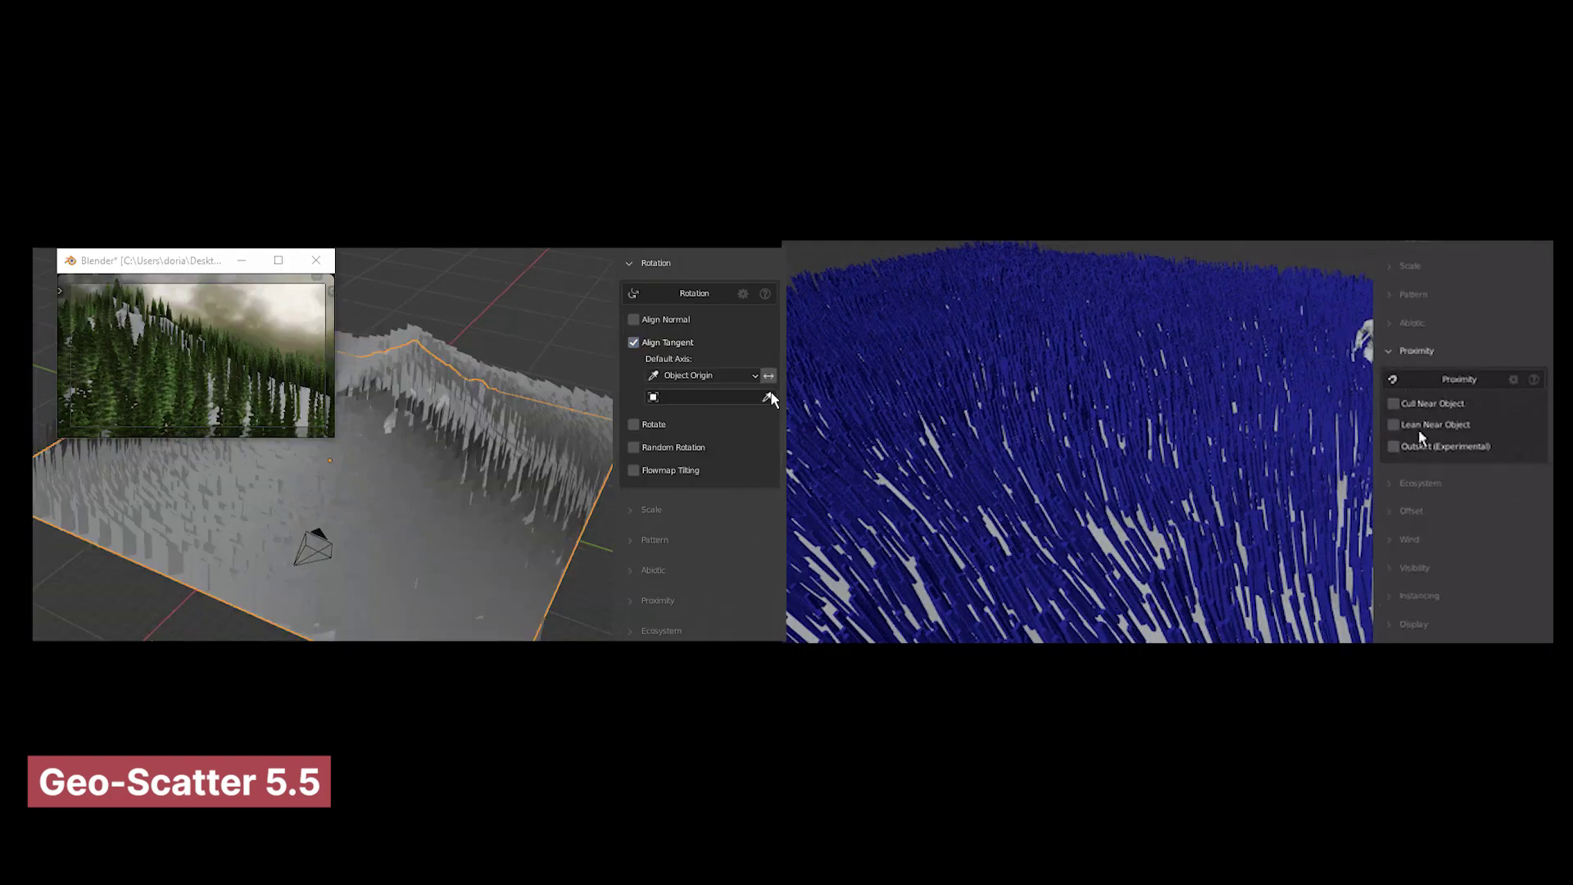
left_click(1393, 423)
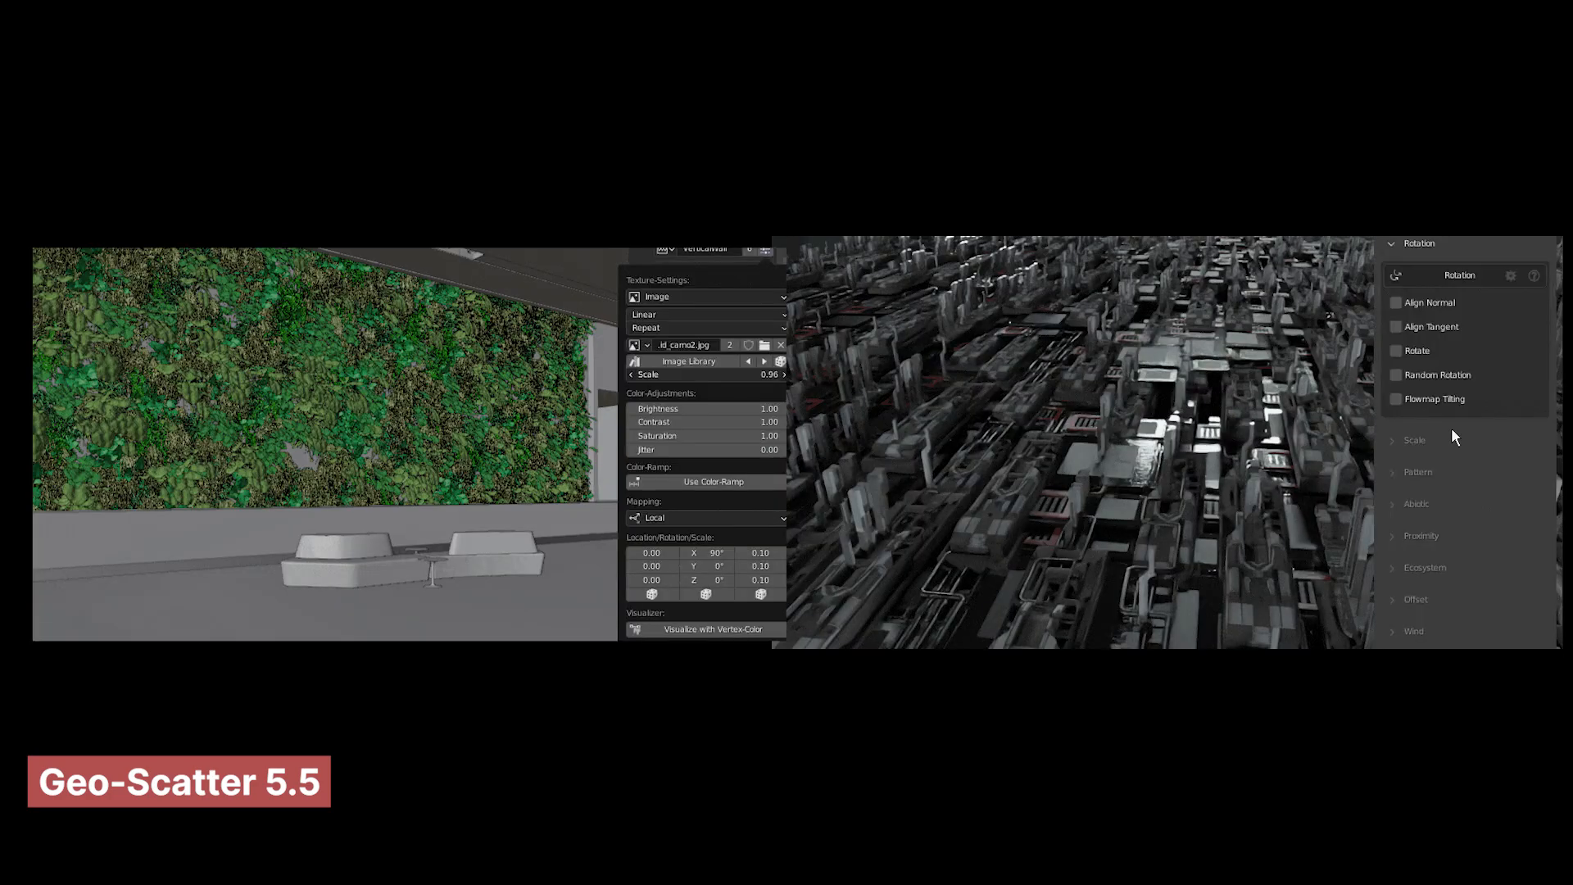
left_click(1396, 350)
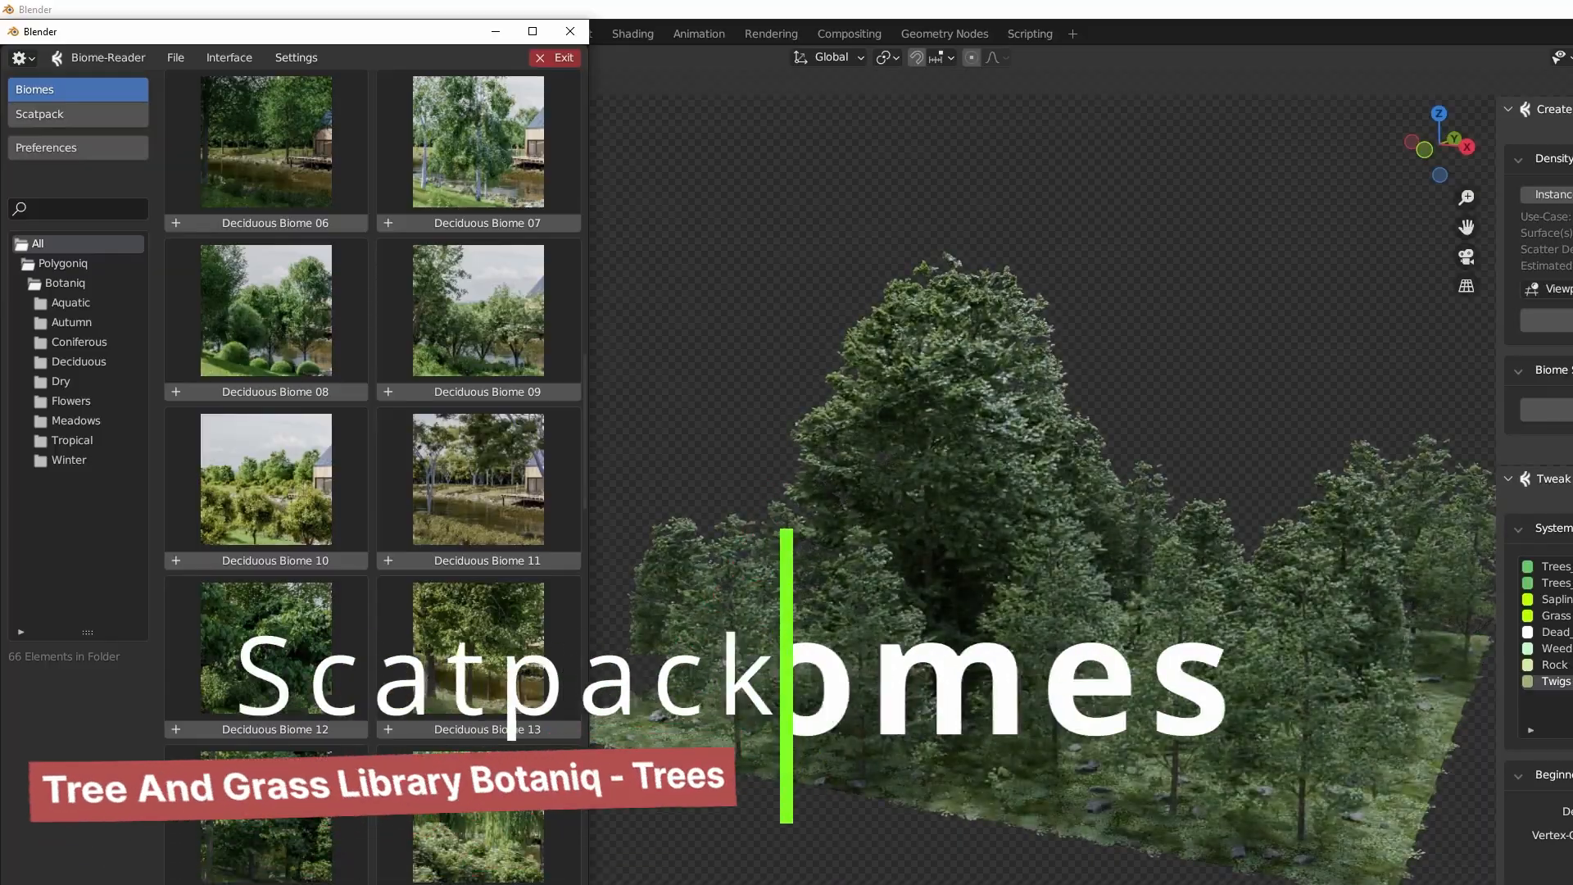
scroll("down", 3)
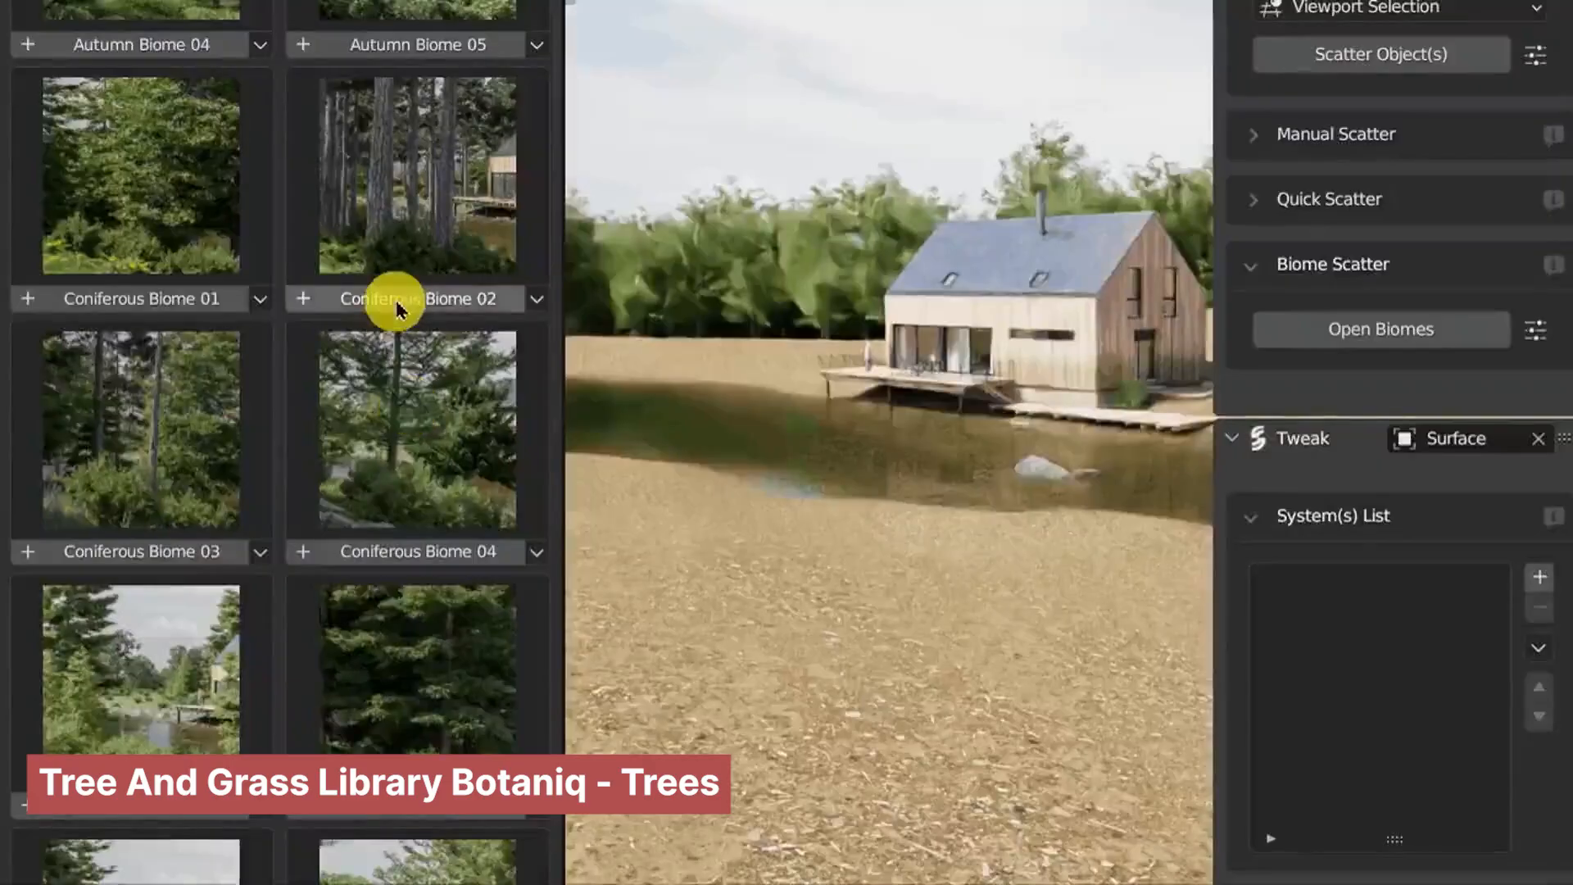
left_click(302, 298)
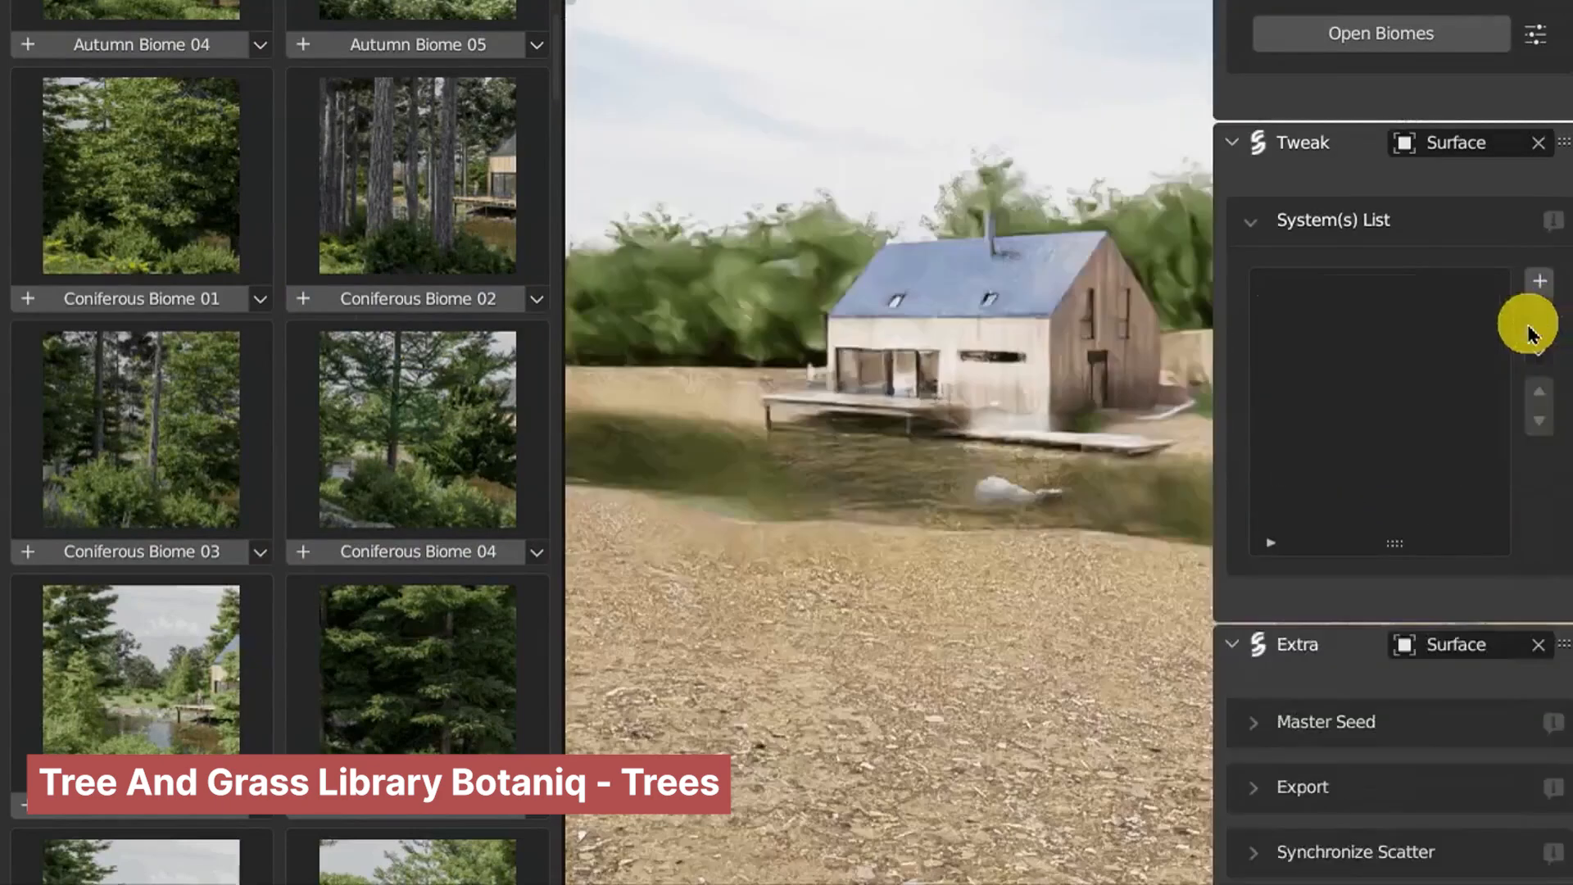
scroll("down", 3)
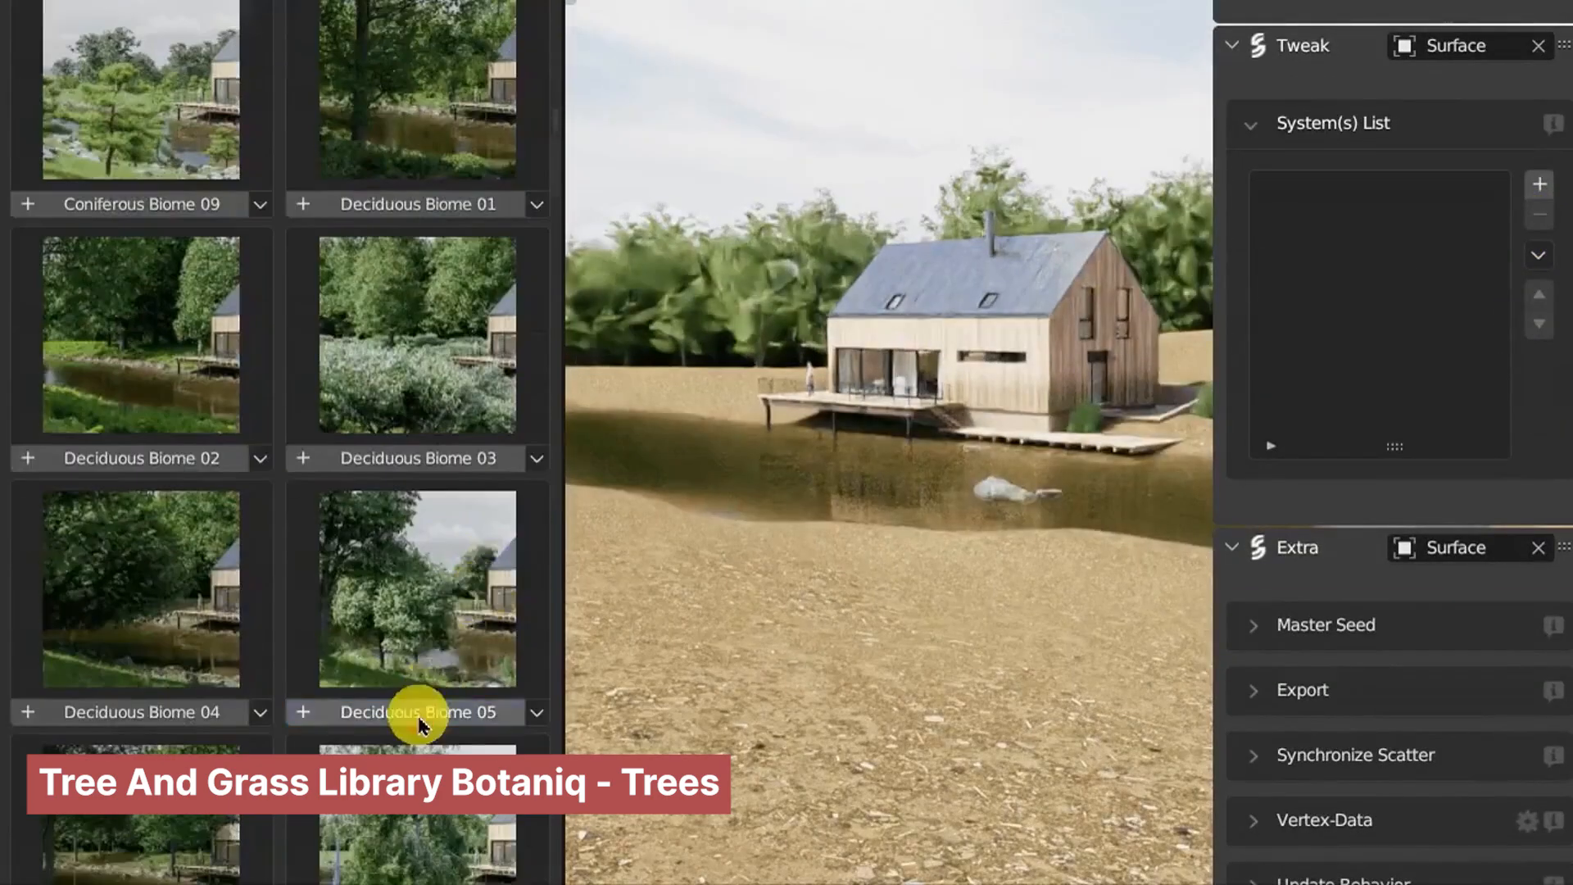
left_click(302, 711)
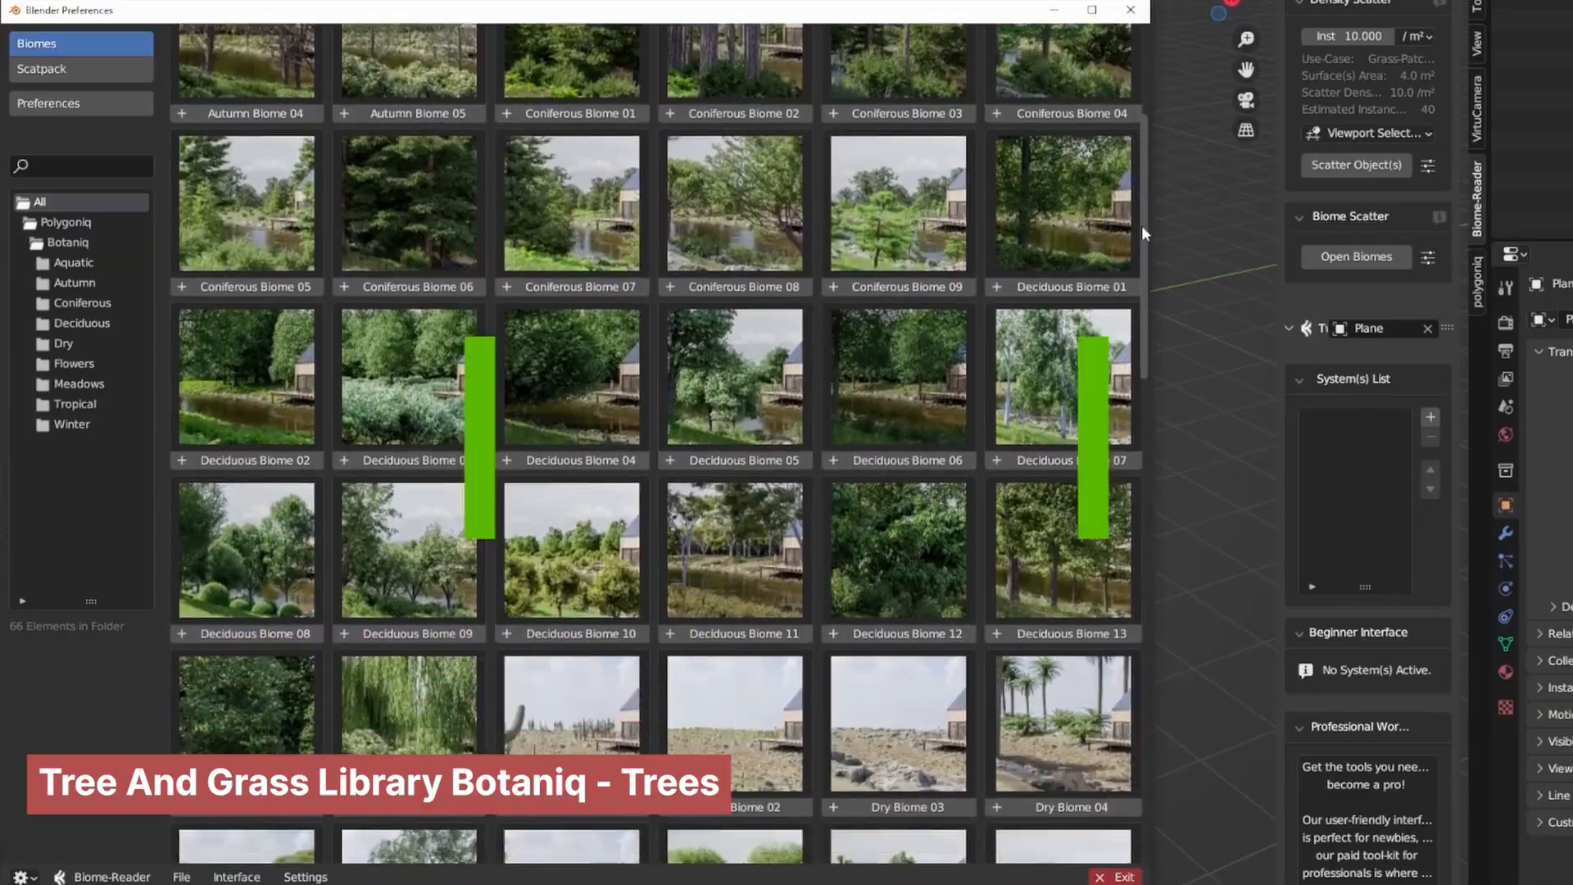
scroll("down", 3)
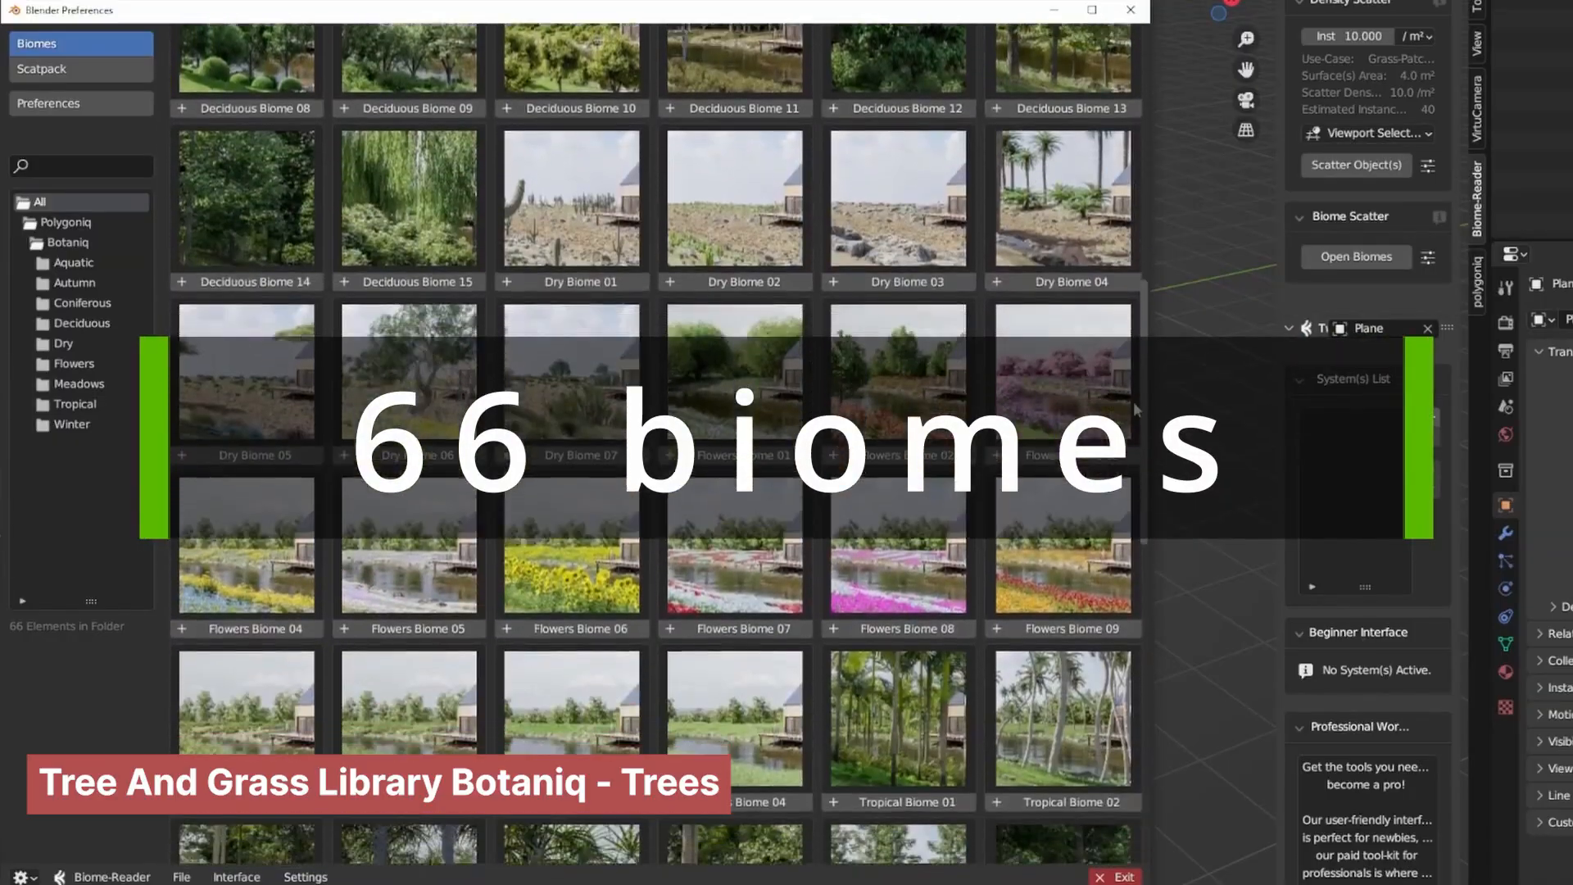
scroll("down", 3)
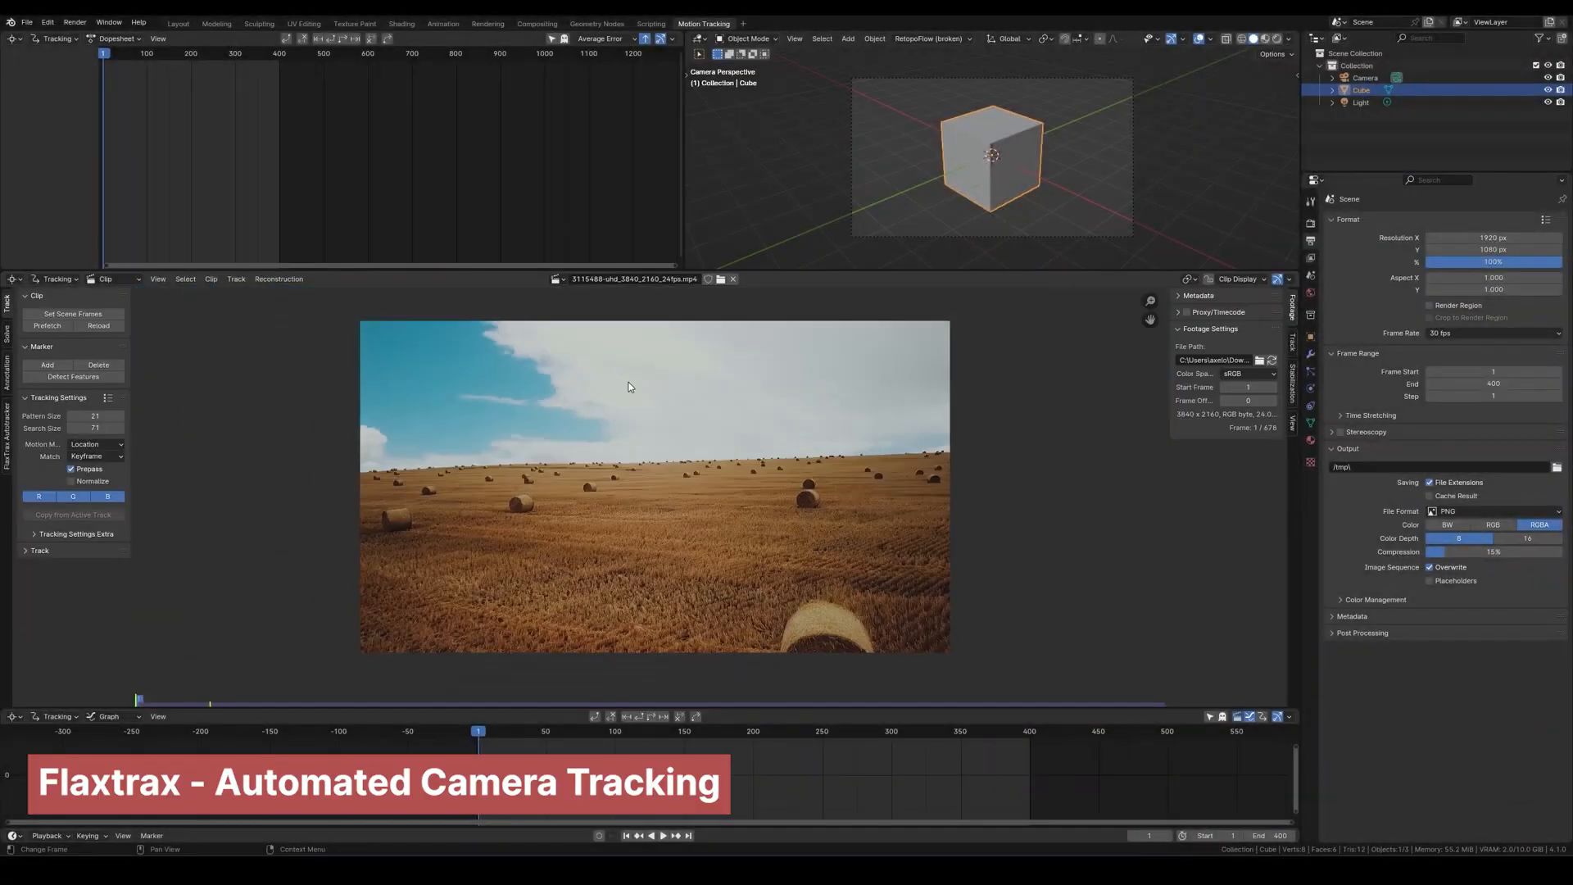
- Solve the hay-field track in FlaxTrax and set the scene scale from the tracked points
left_click(708, 731)
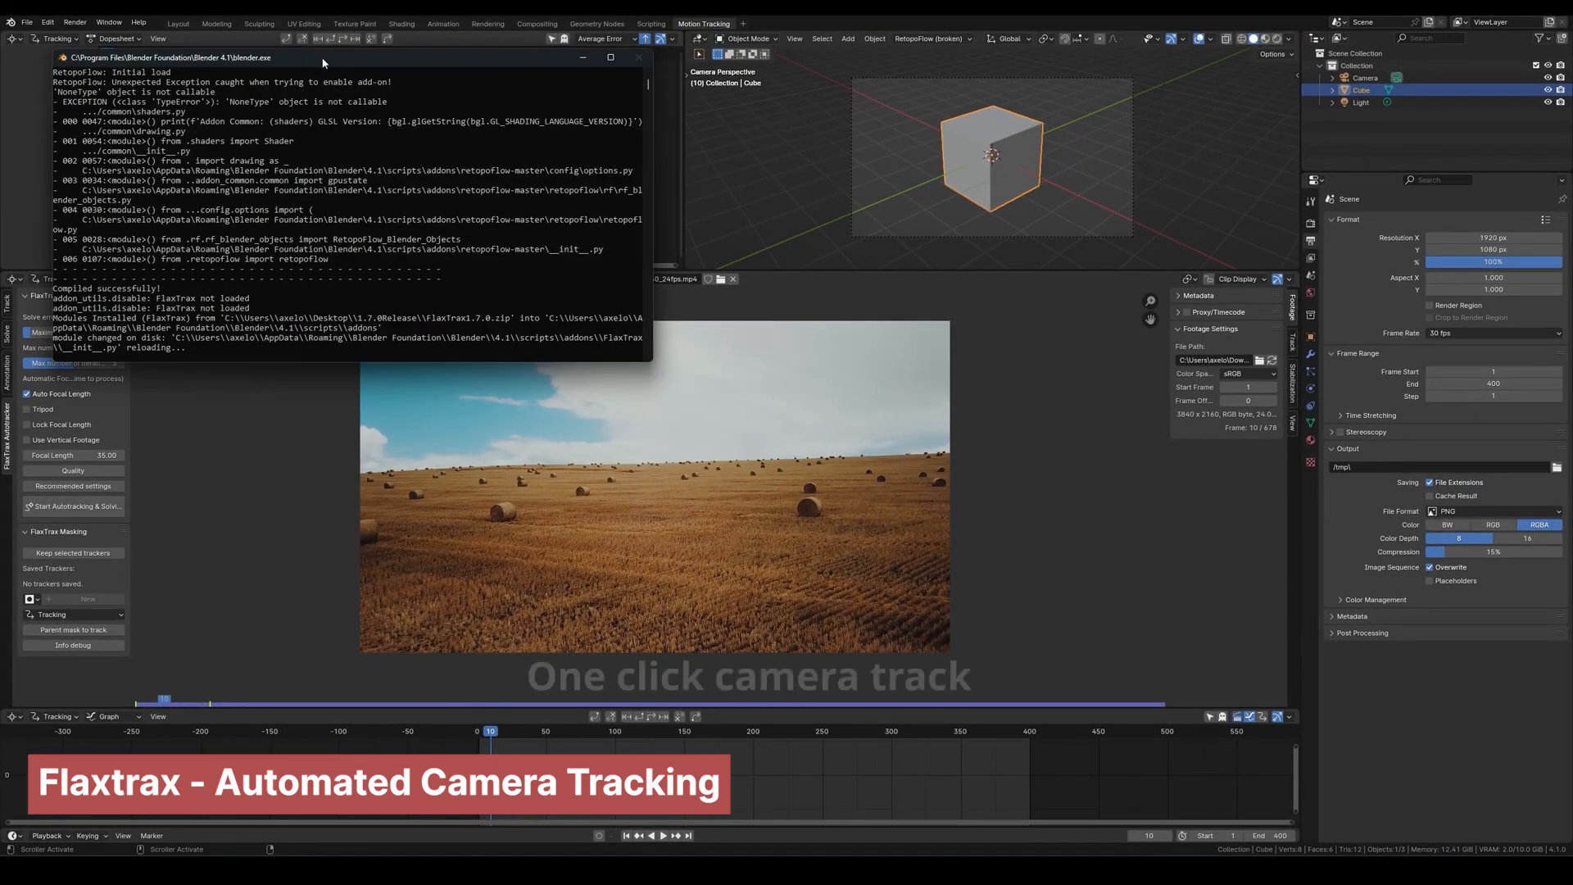
left_click(77, 507)
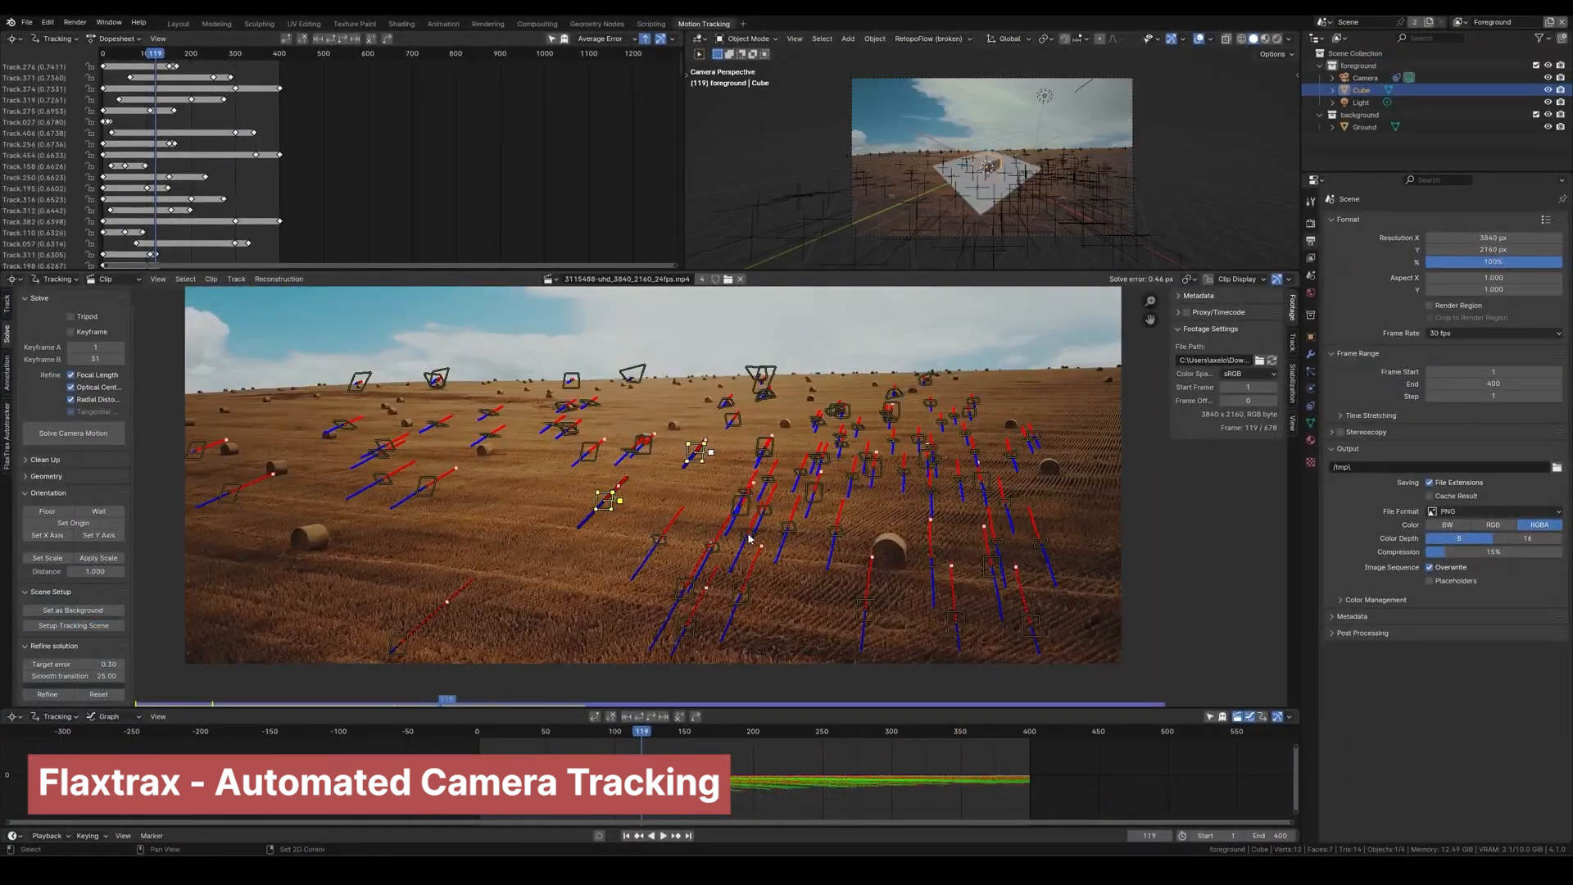
left_click(46, 557)
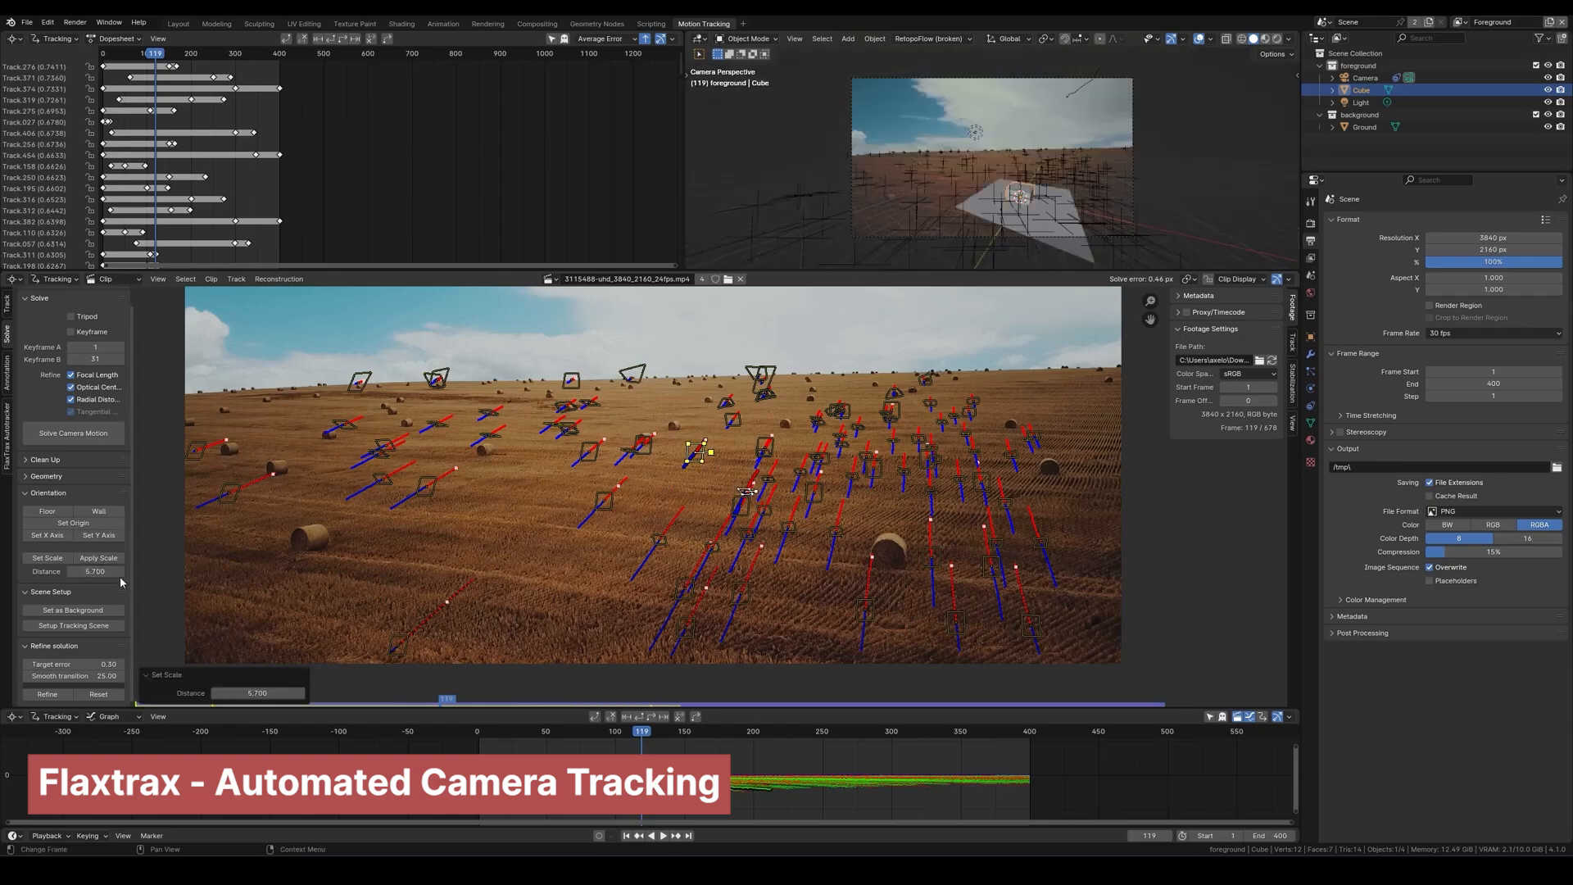
left_click(176, 23)
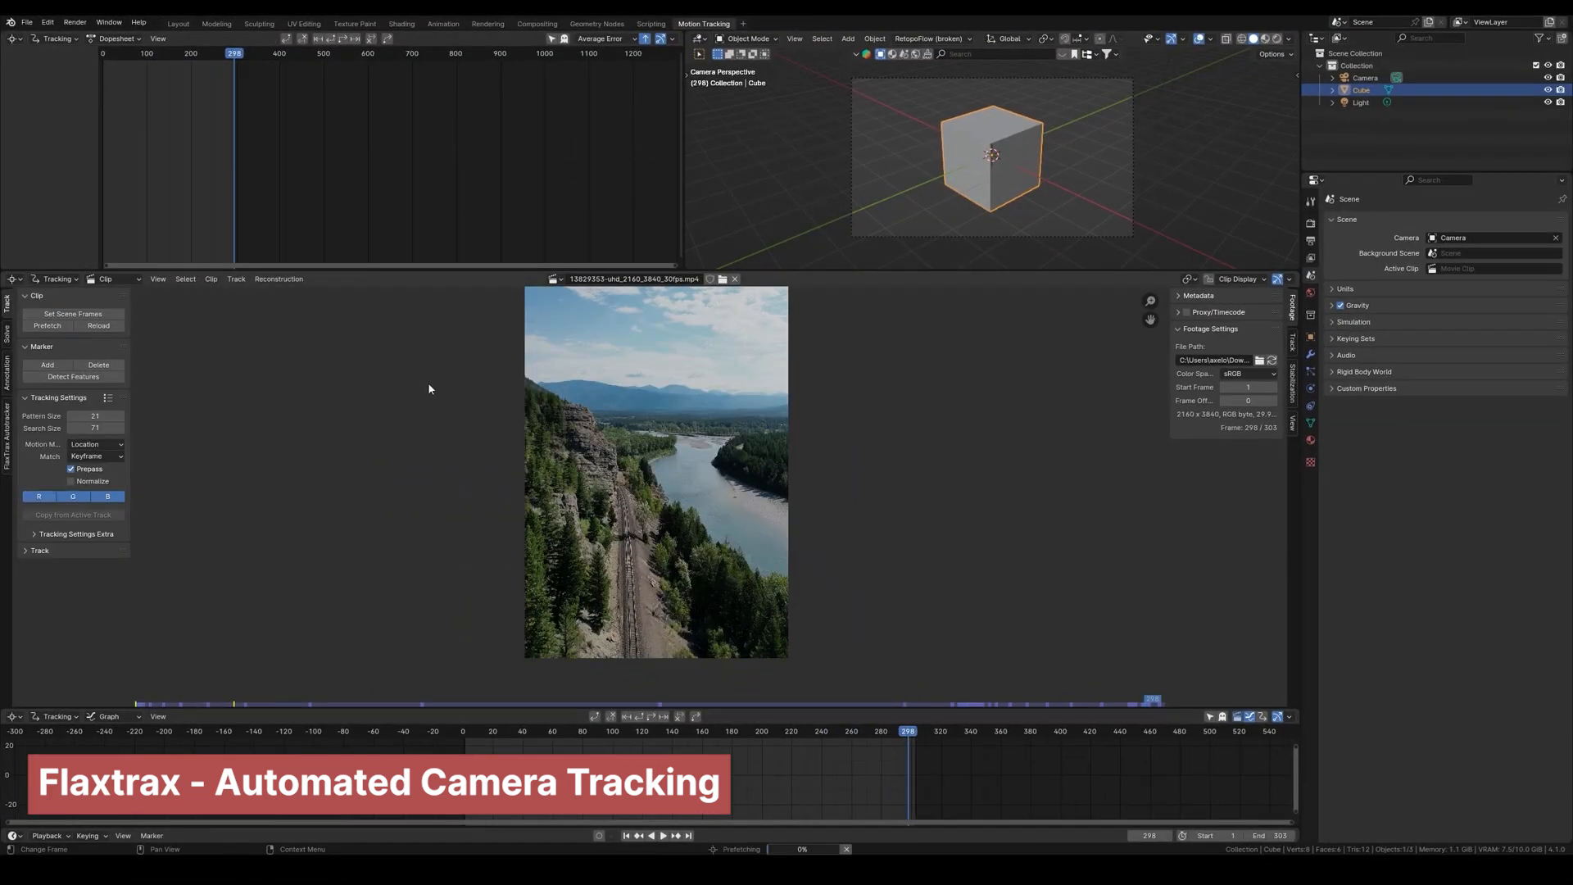
- Load the vertical river-and-railway clip and scrub through its frames
left_click(798, 731)
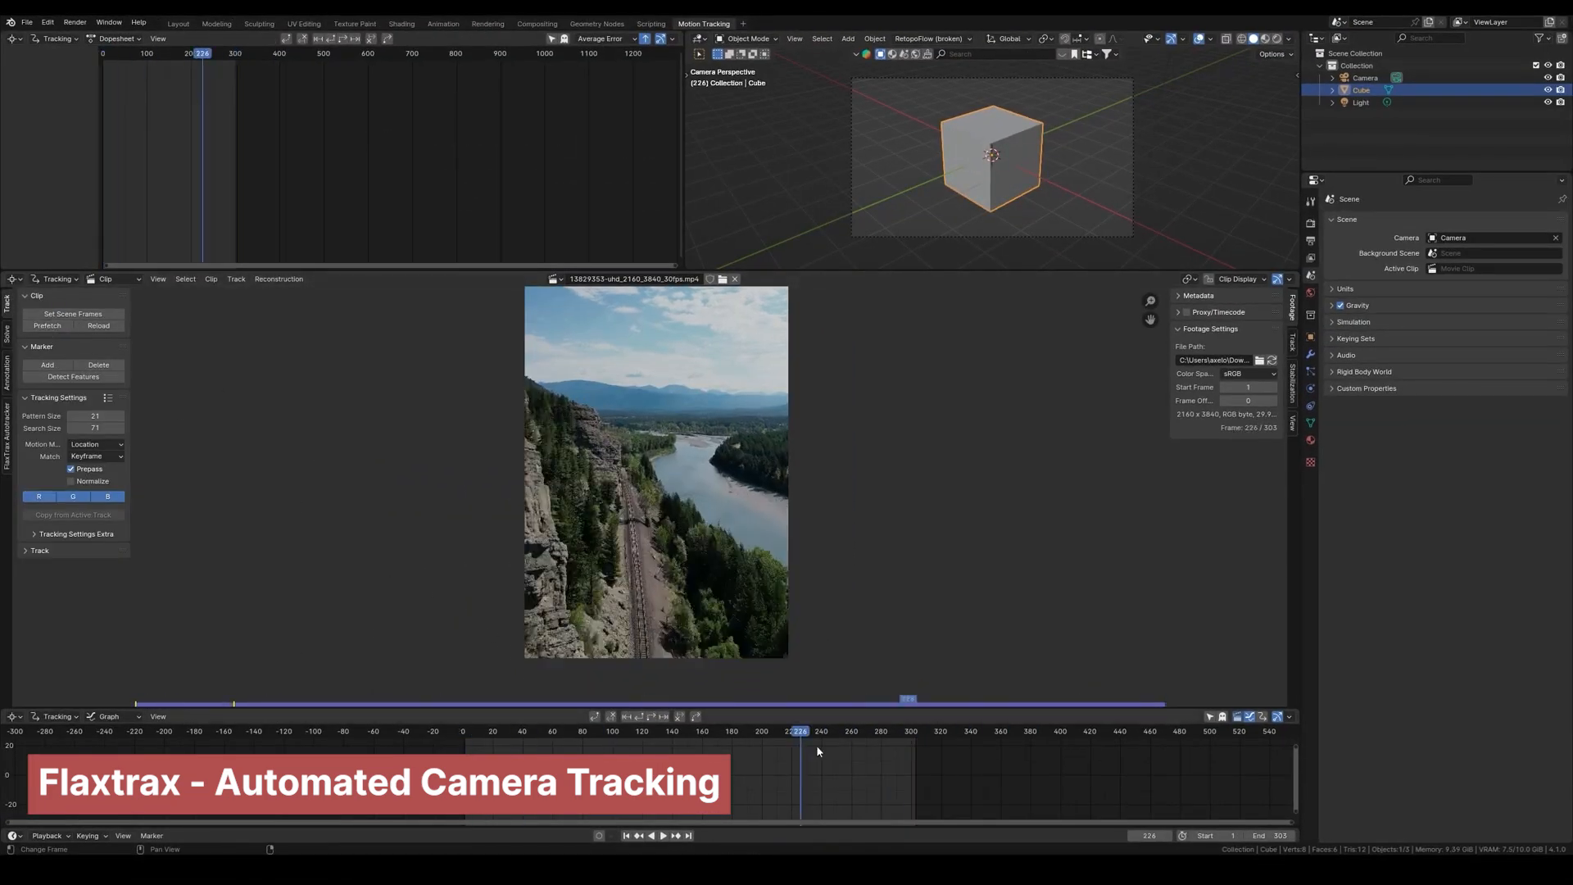
left_click(73, 506)
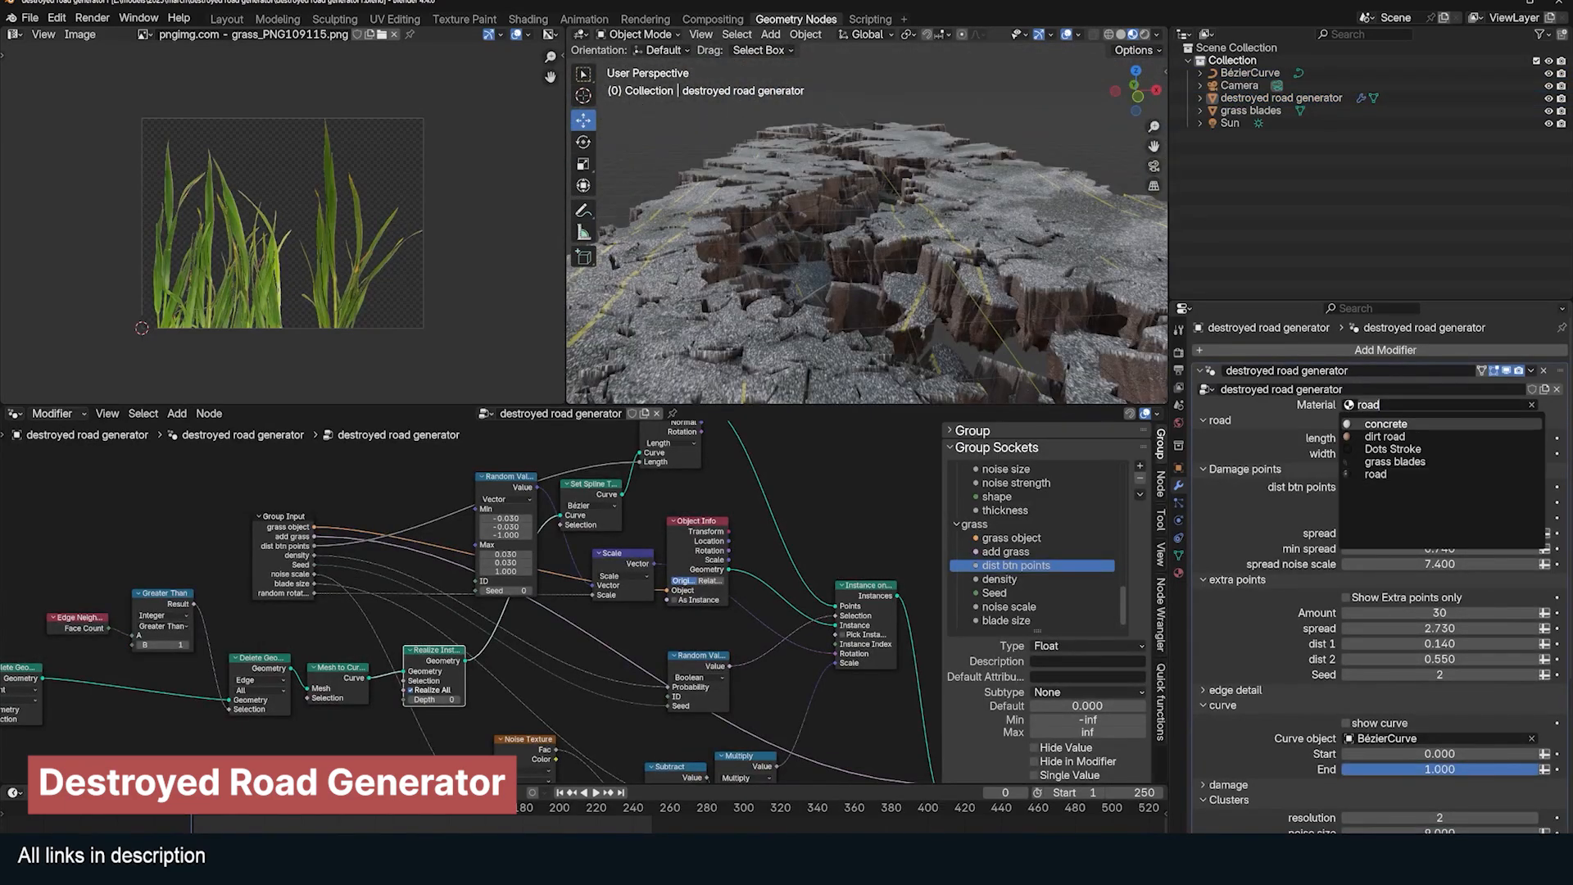
- Try the dirt road material, revert to road, and show only the 50 extra damage points
left_click(1383, 436)
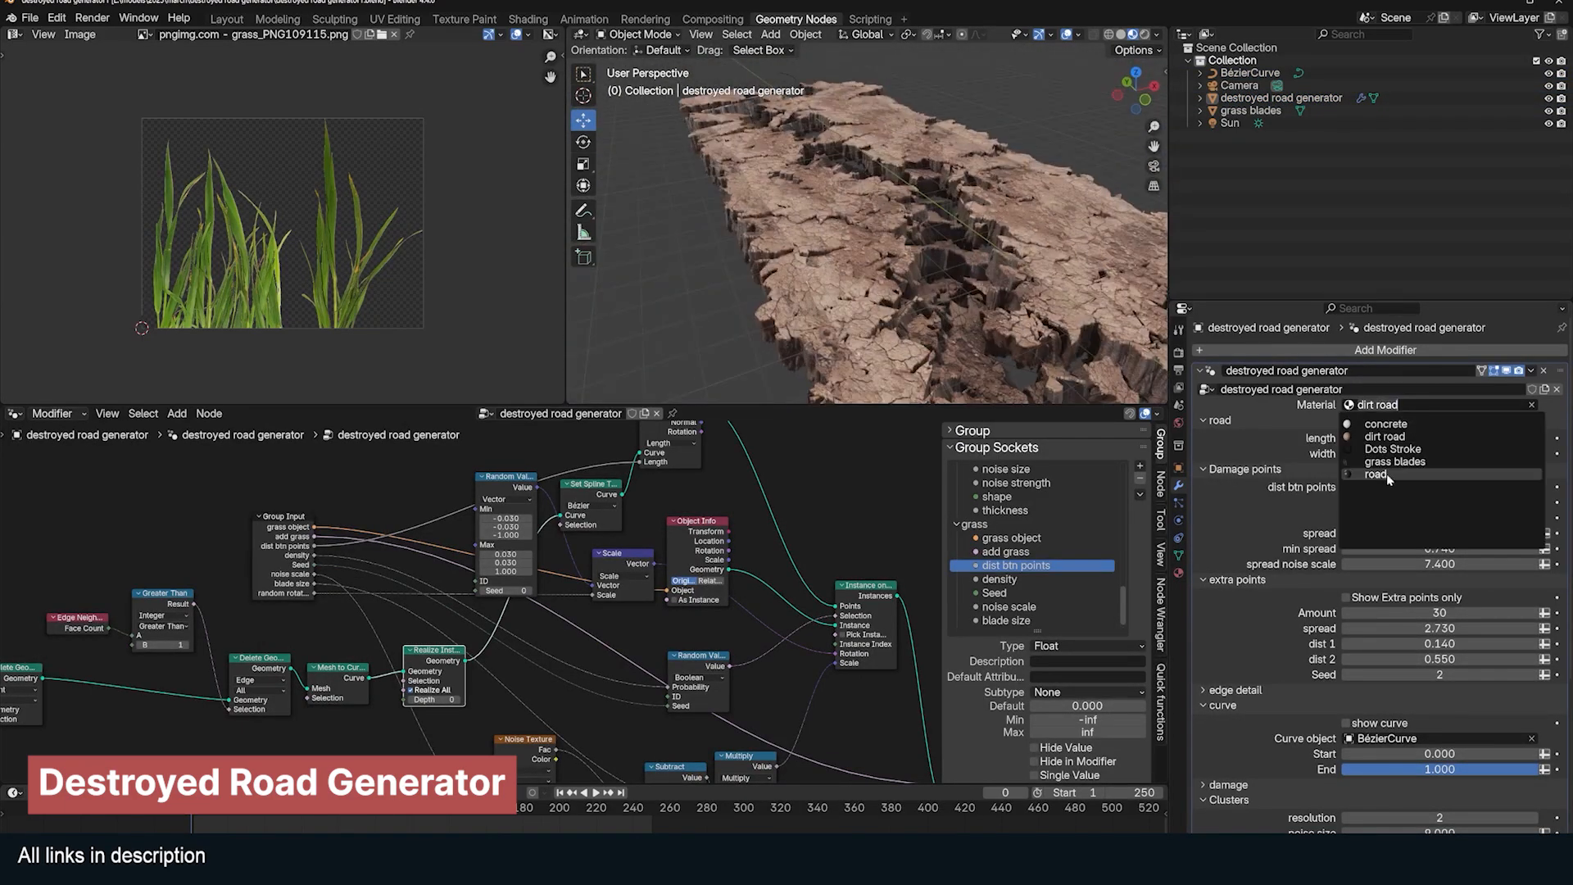
left_click(1377, 473)
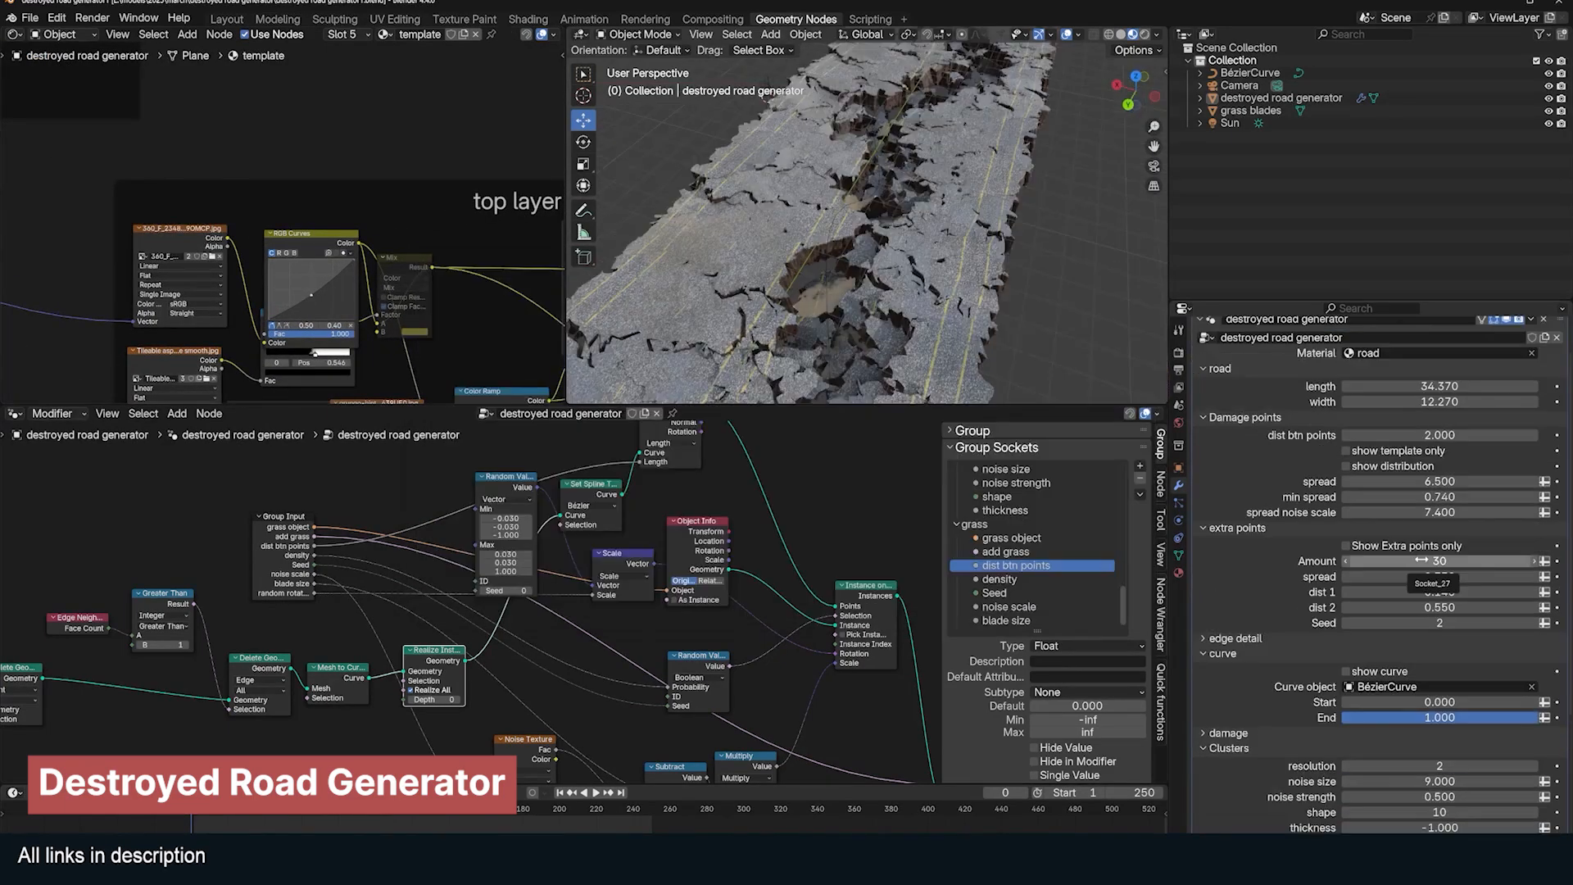
left_click(1342, 544)
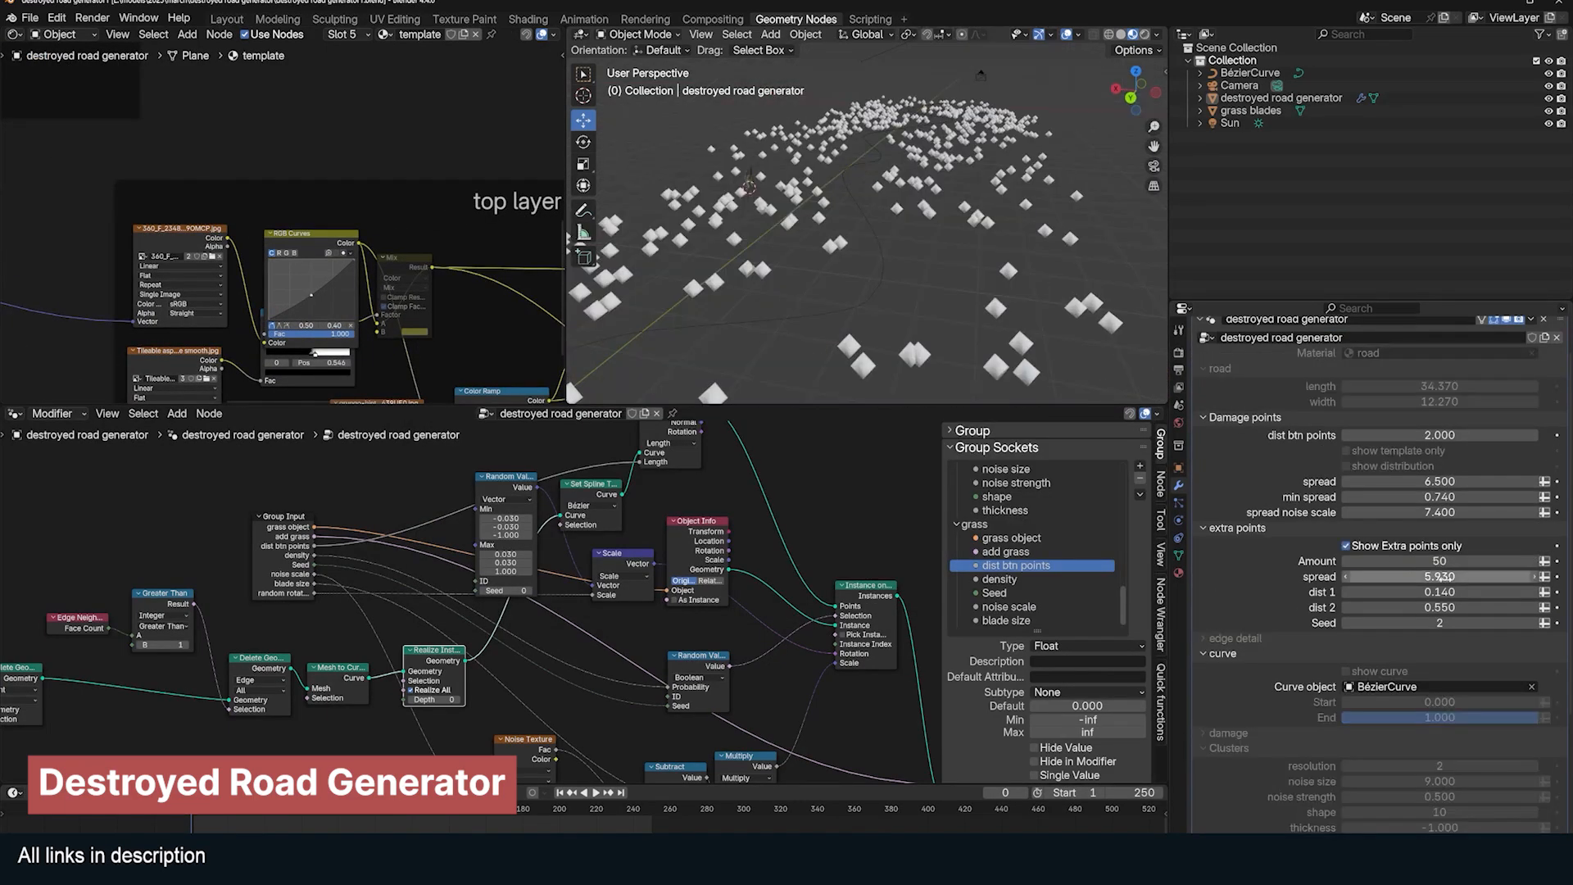